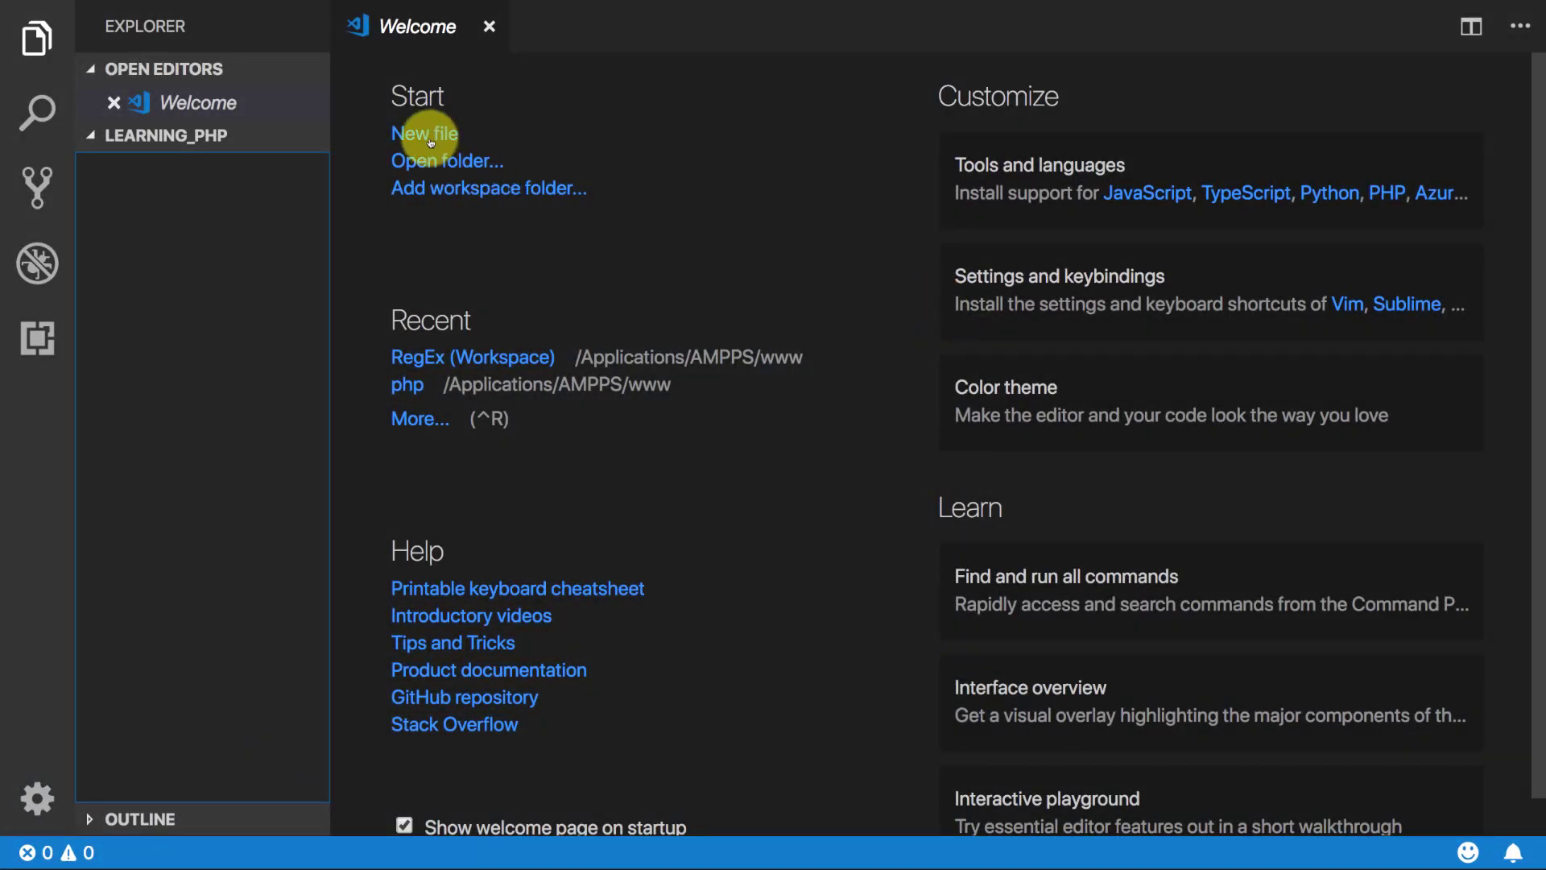
Step: Create a new file named polymorphism.php containing empty PHP opening and closing tags
click(422, 133)
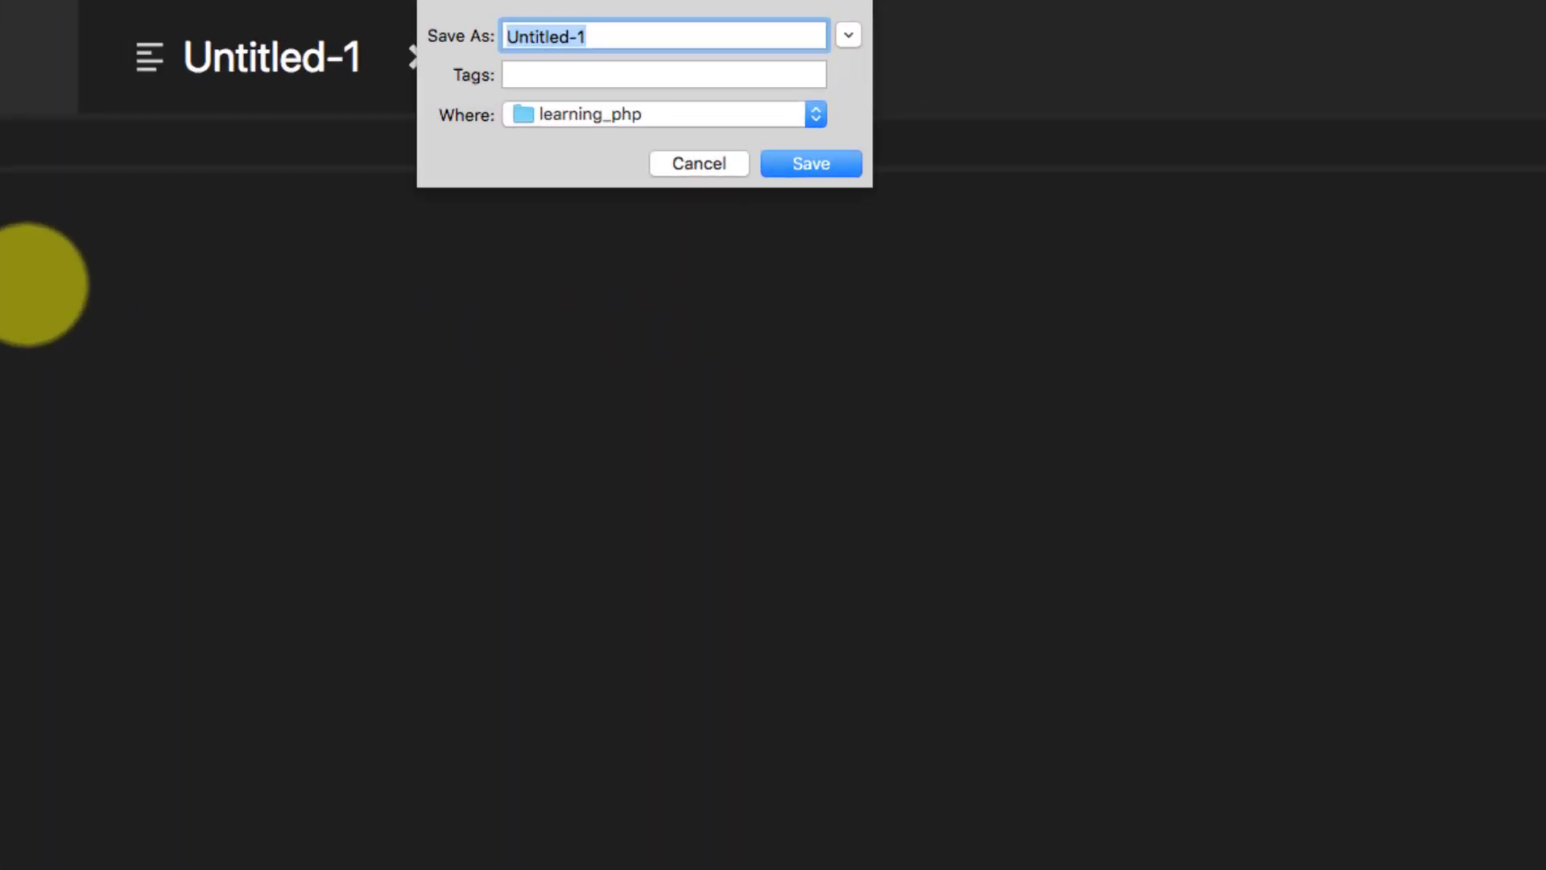
text(polymorphism.)
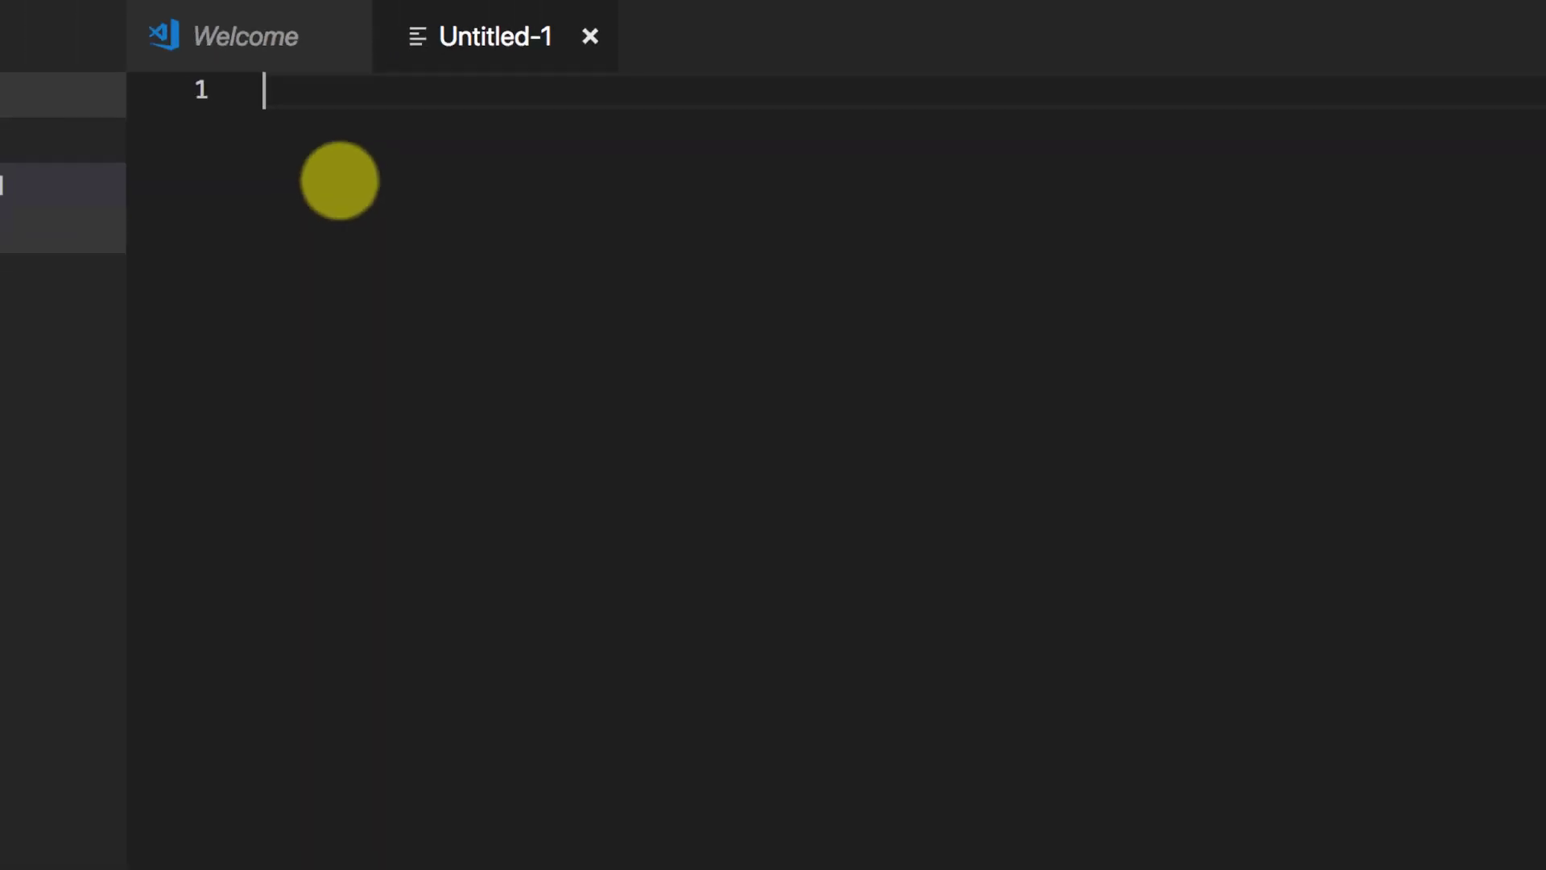
text(<?php)
text(?>)
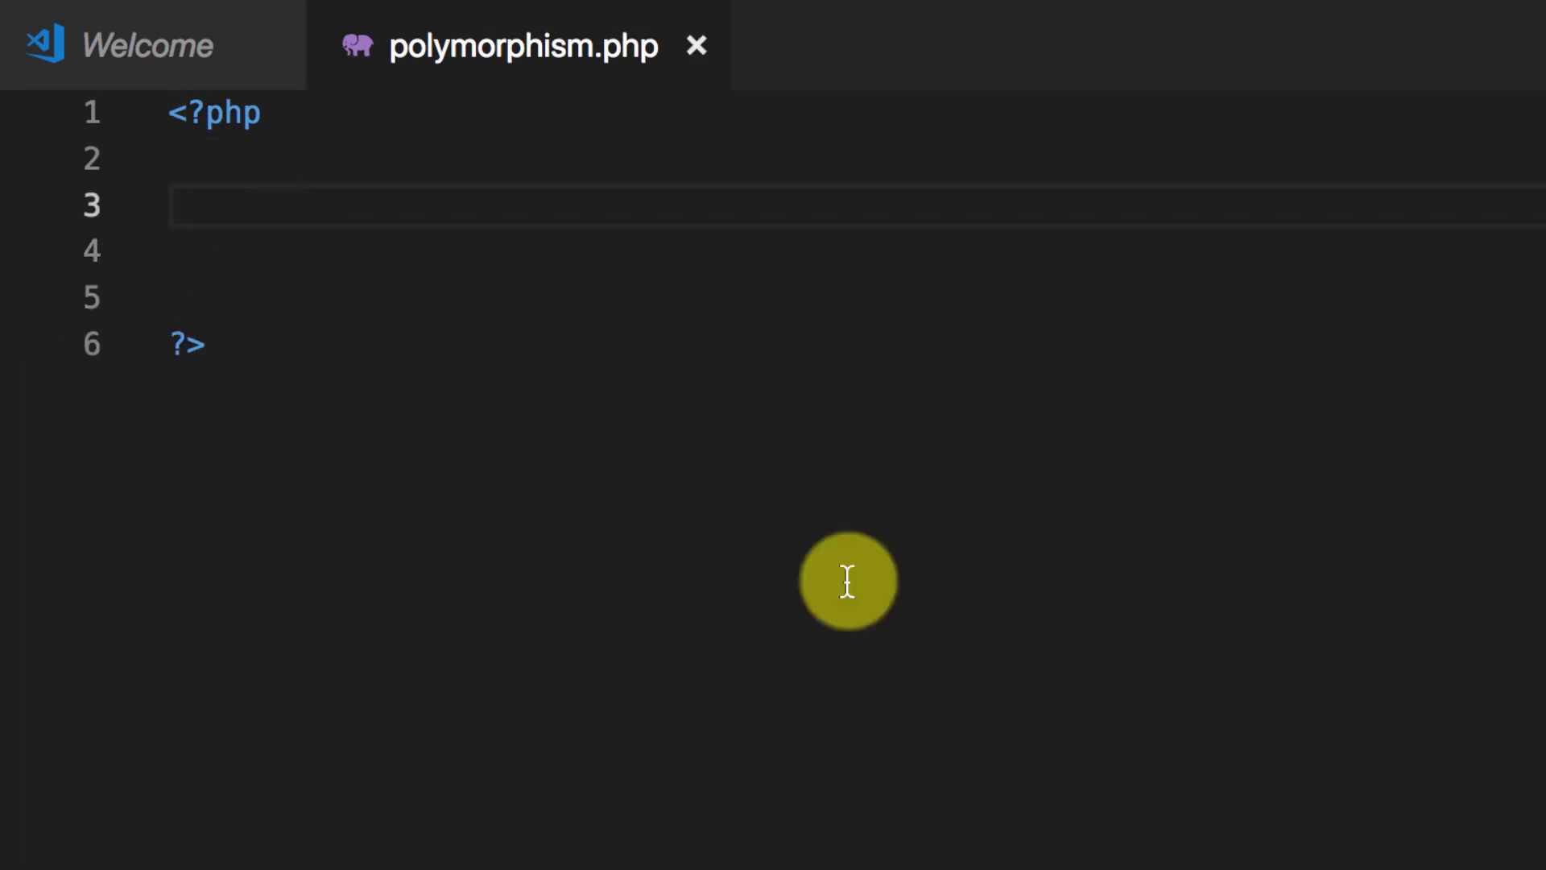
Step: Define class Vehicle with private $name and a horn() method echoing "<br>Vehicle Horn!"
text(class Vehicle(){})
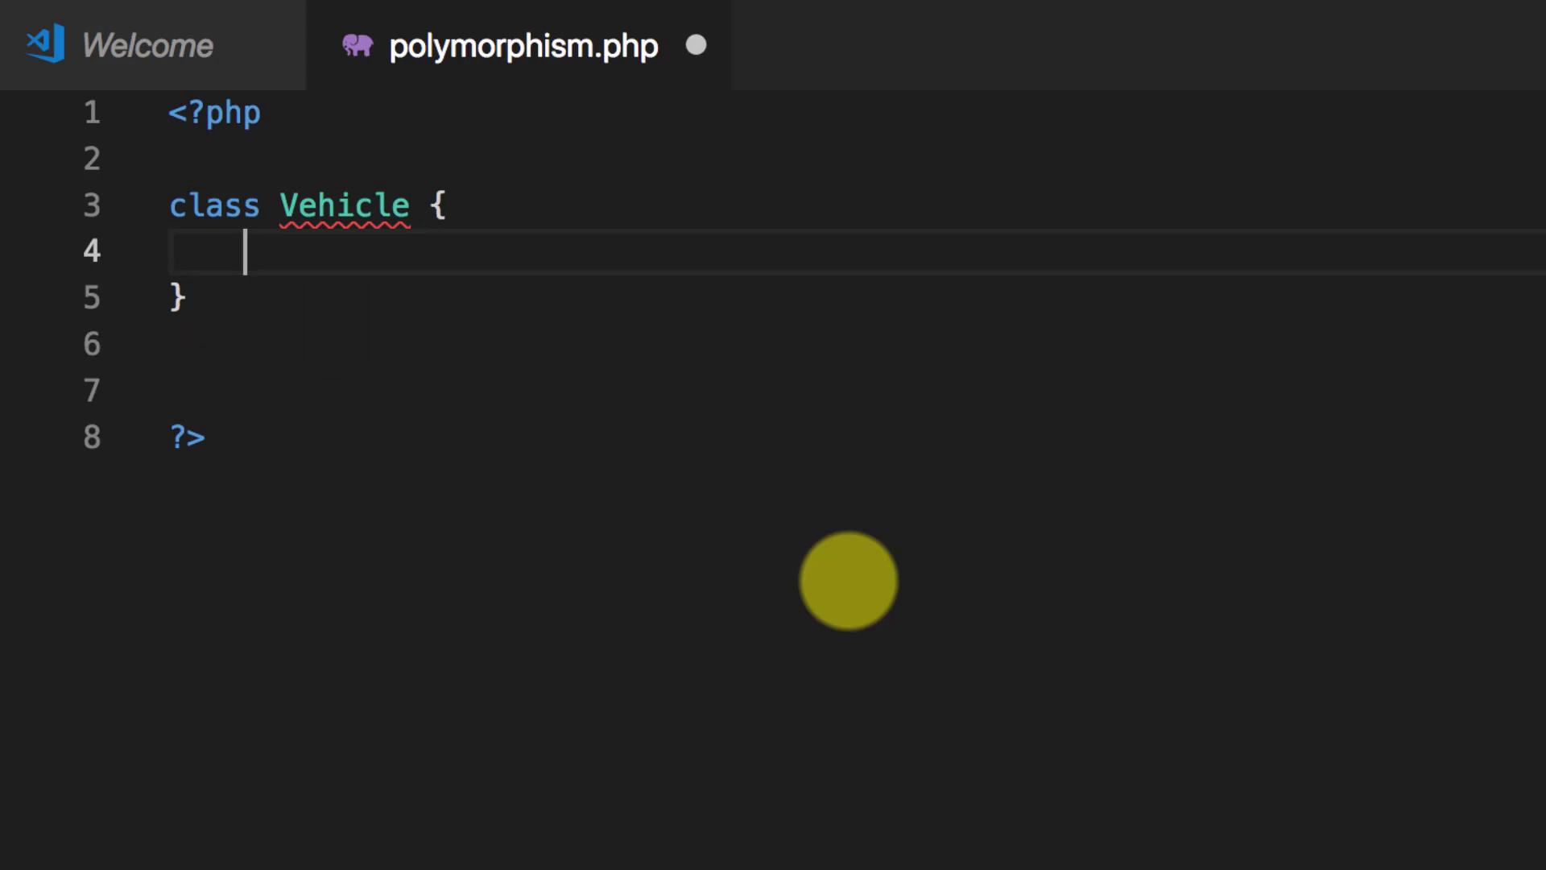
text(pu)
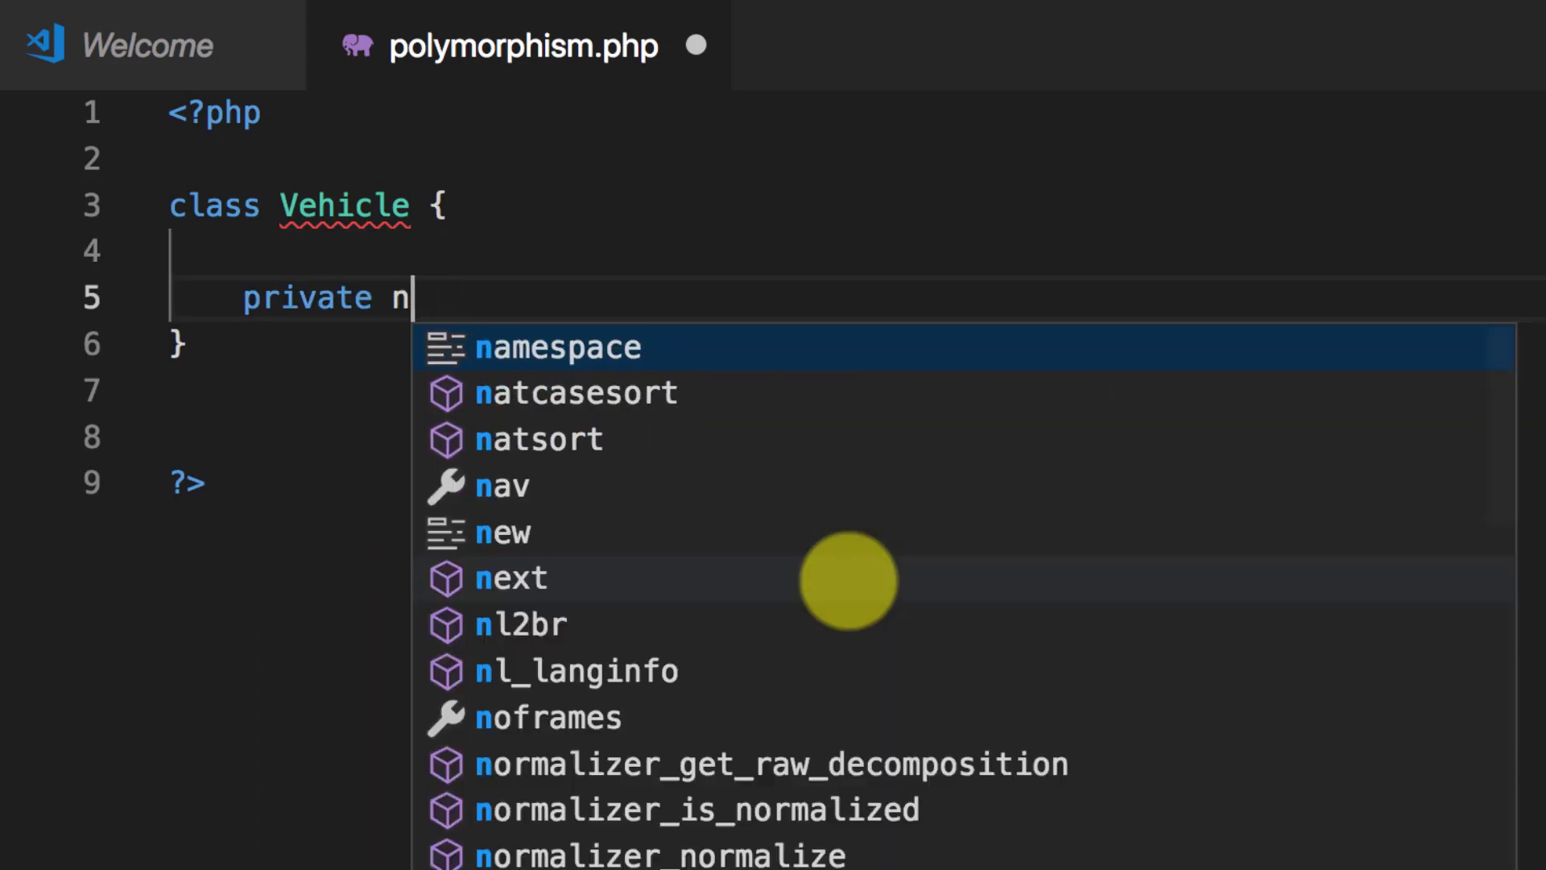
text($name;)
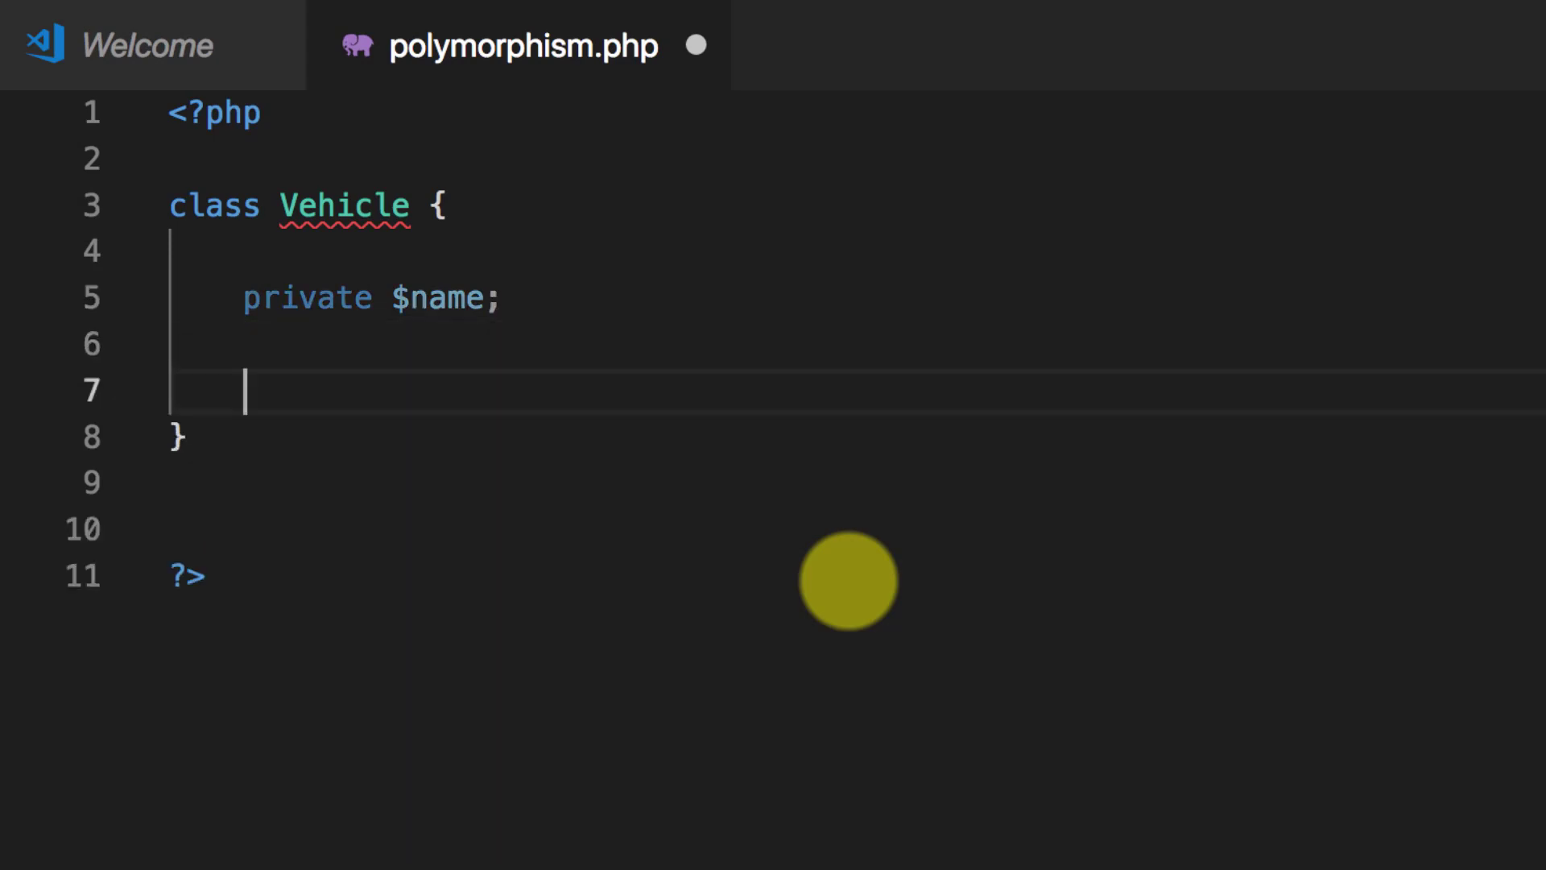
text(function)
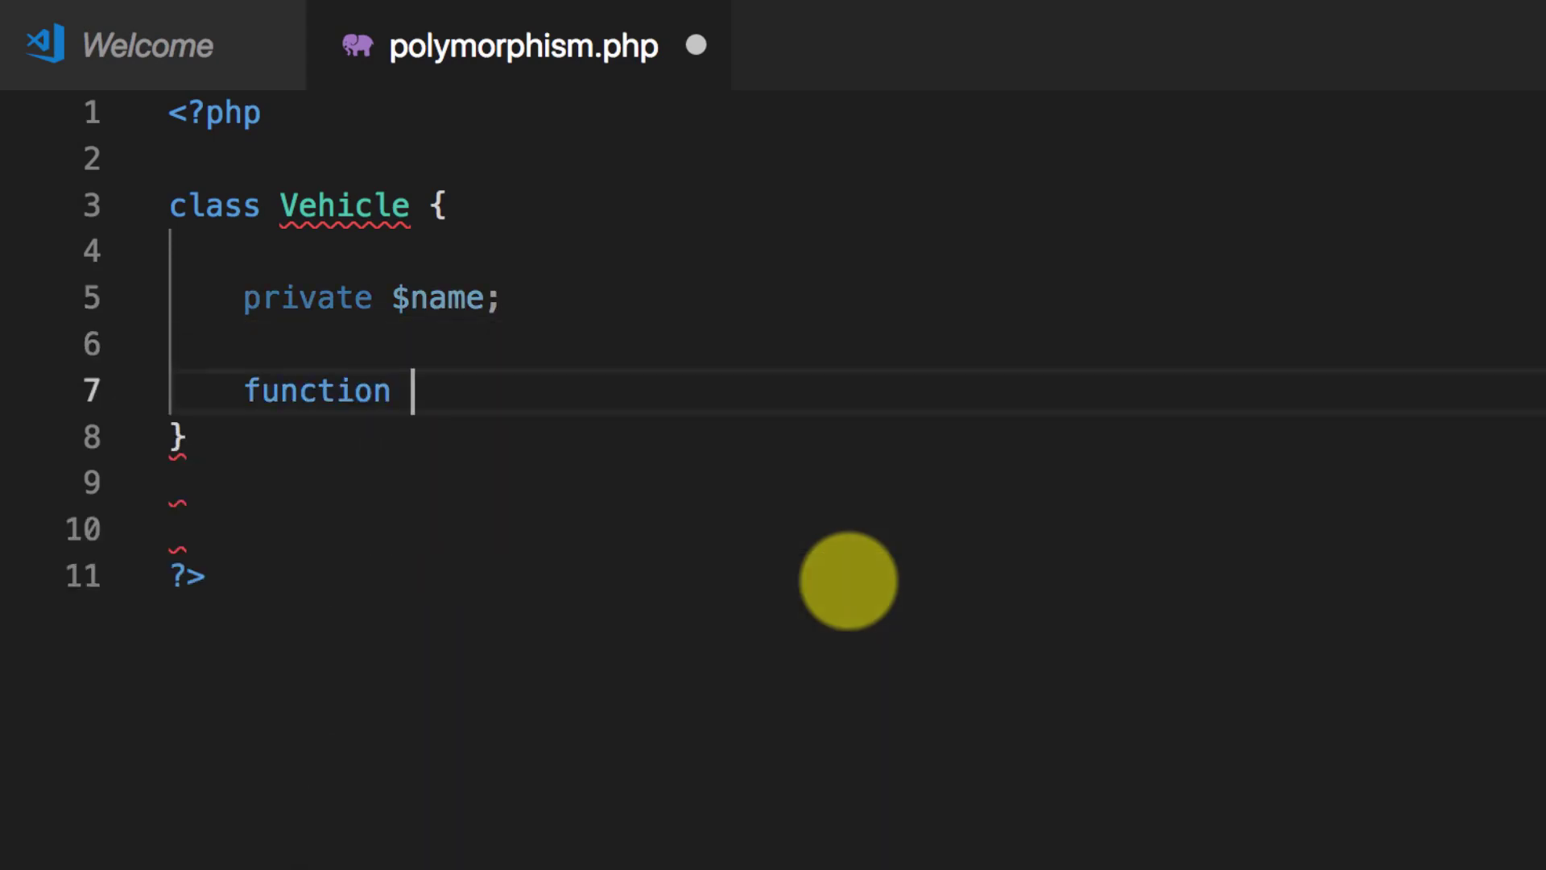
text(horn(){)
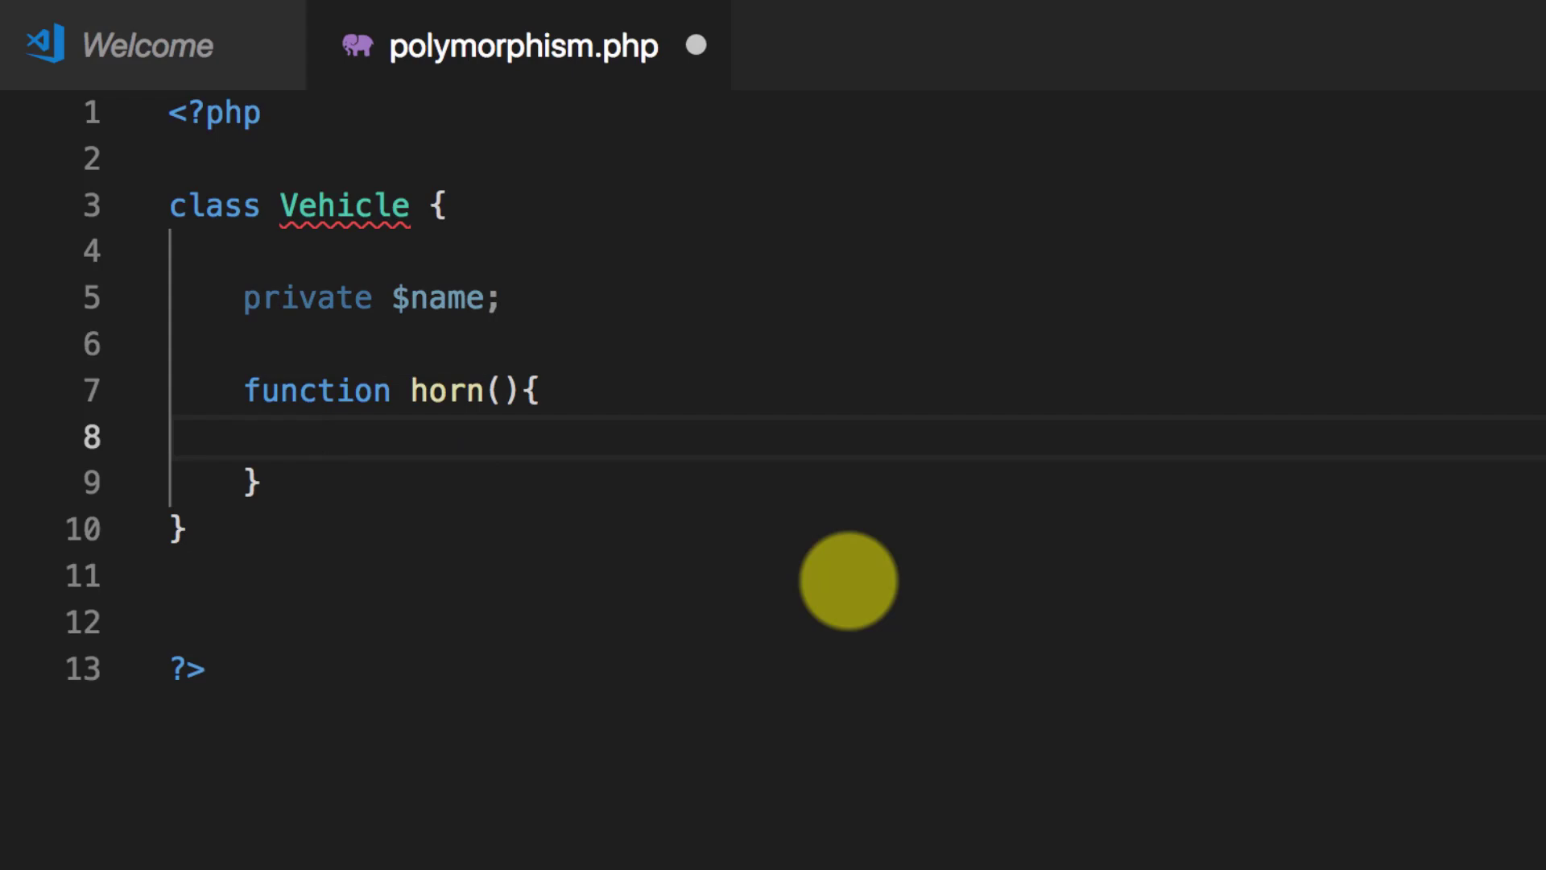
text(echo "<br>")
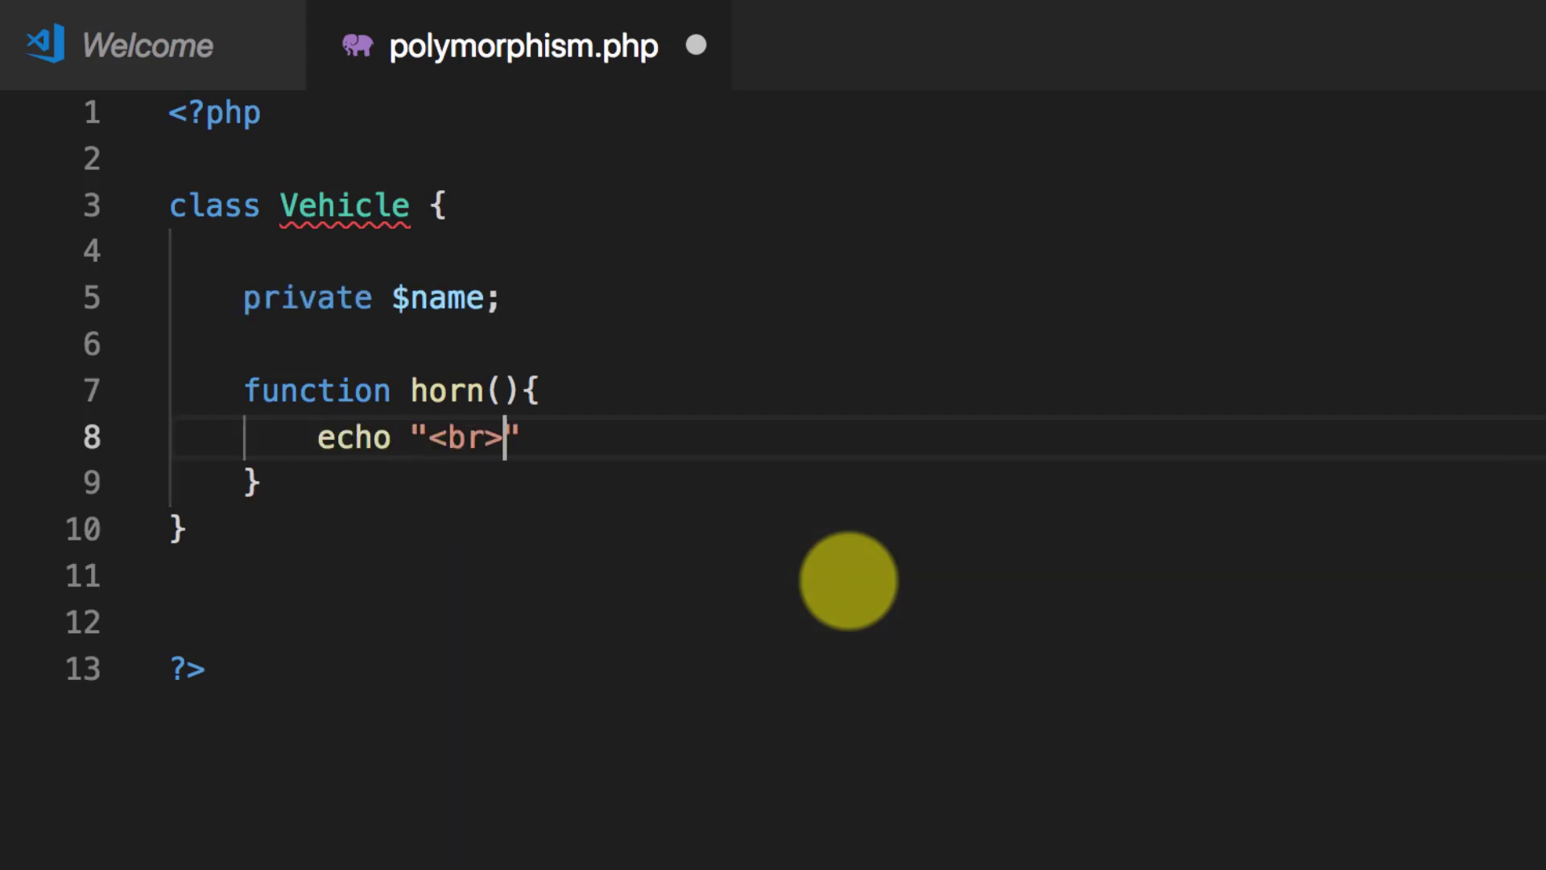
text(Vehicle Horn!)
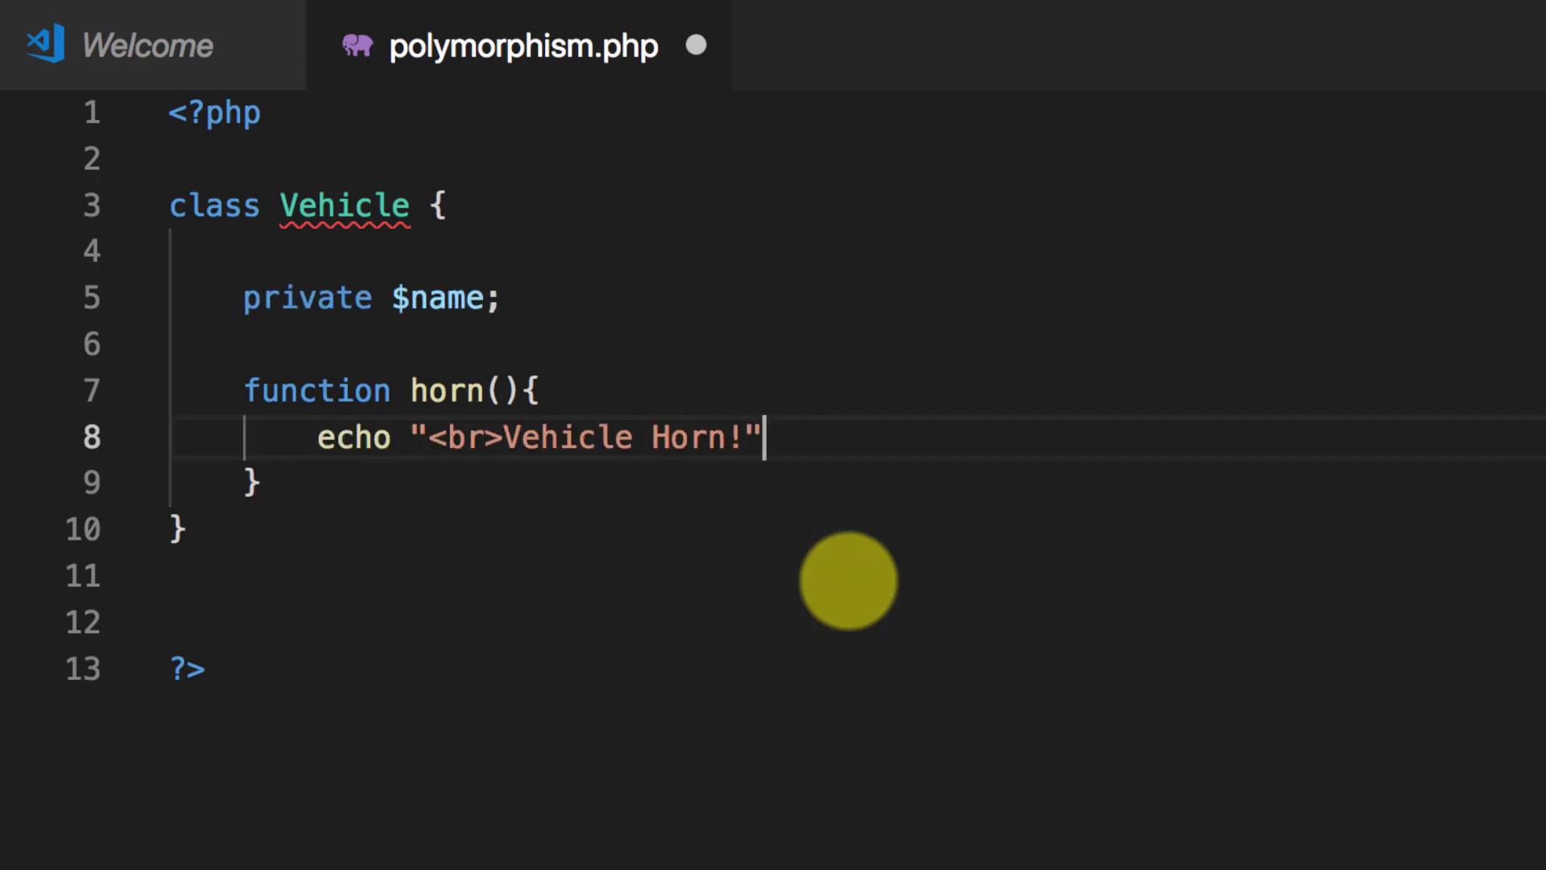
text(;)
text(class)
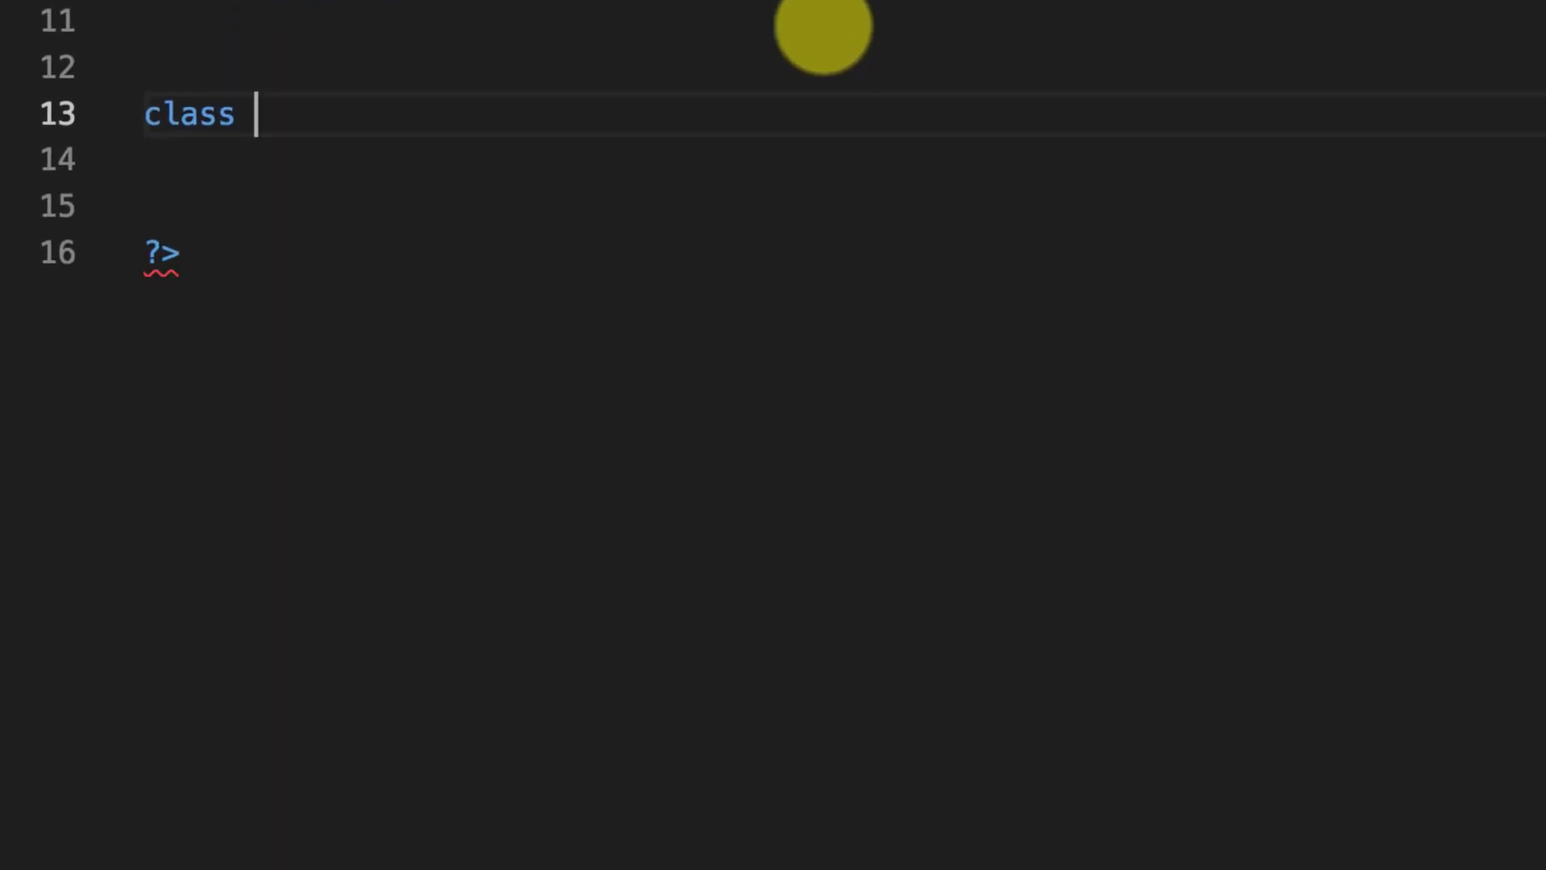
Step: Add class LVehicle extending Vehicle, with horn() echoing "<br>Light Vehicle Horn"
text(LVe)
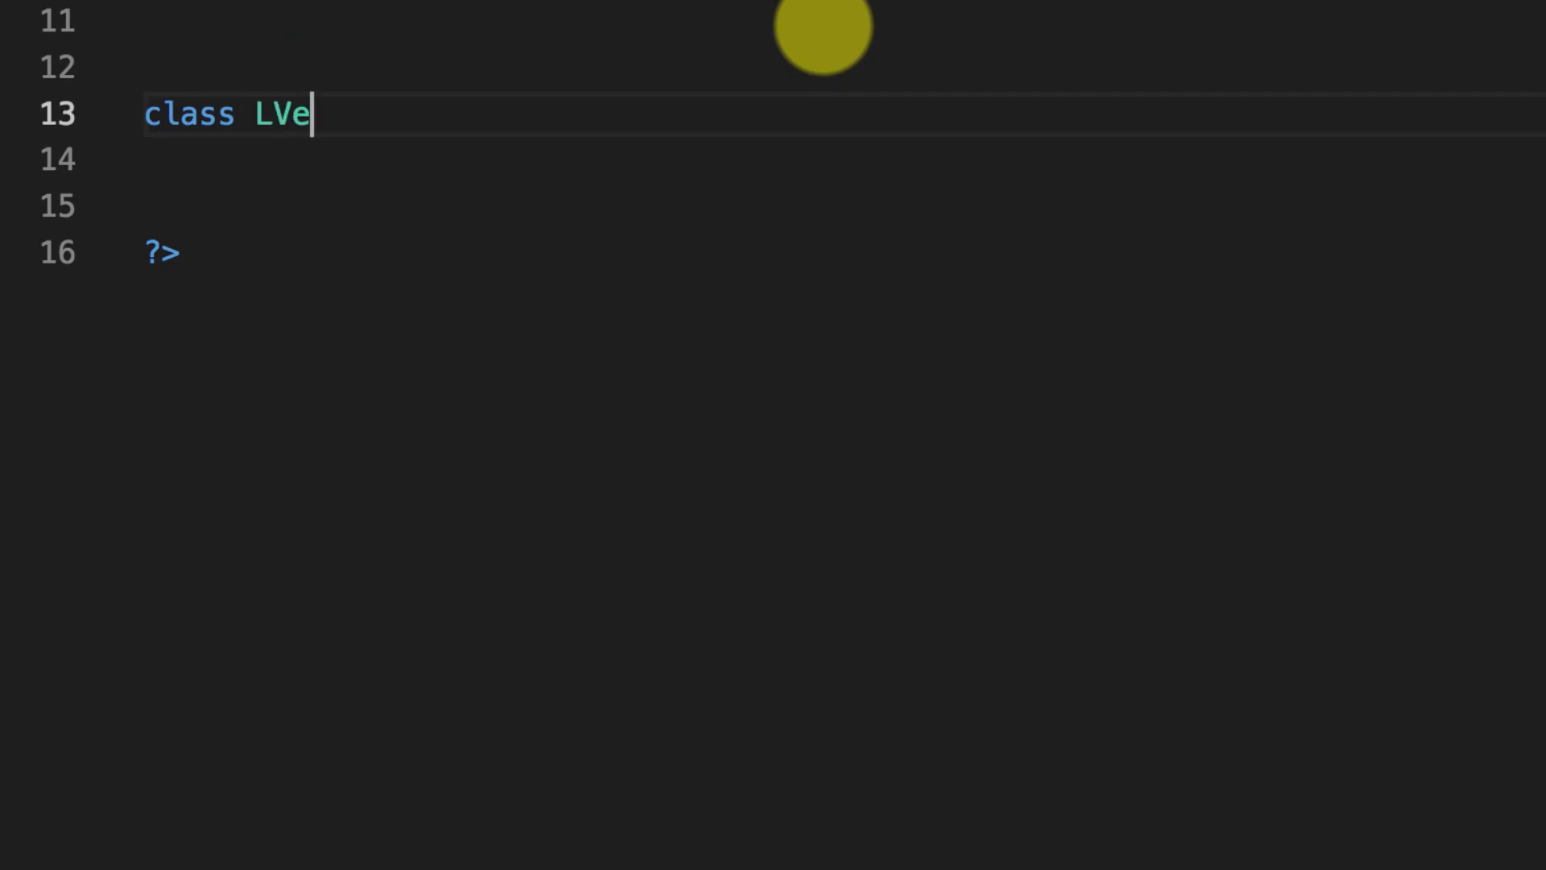
text(hicle extends)
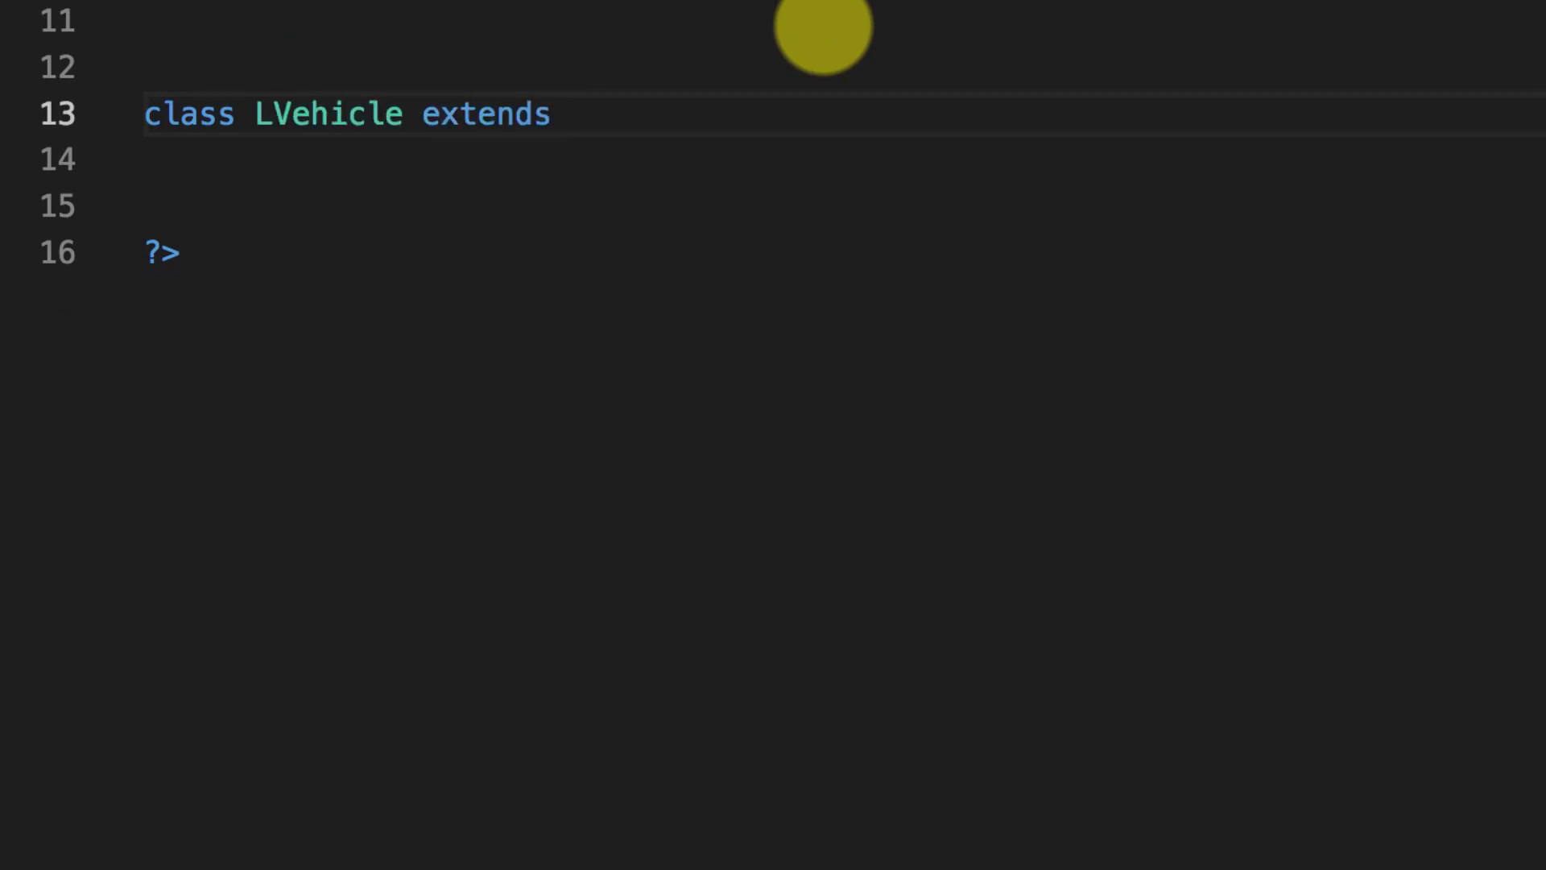
text(Vehicle {)
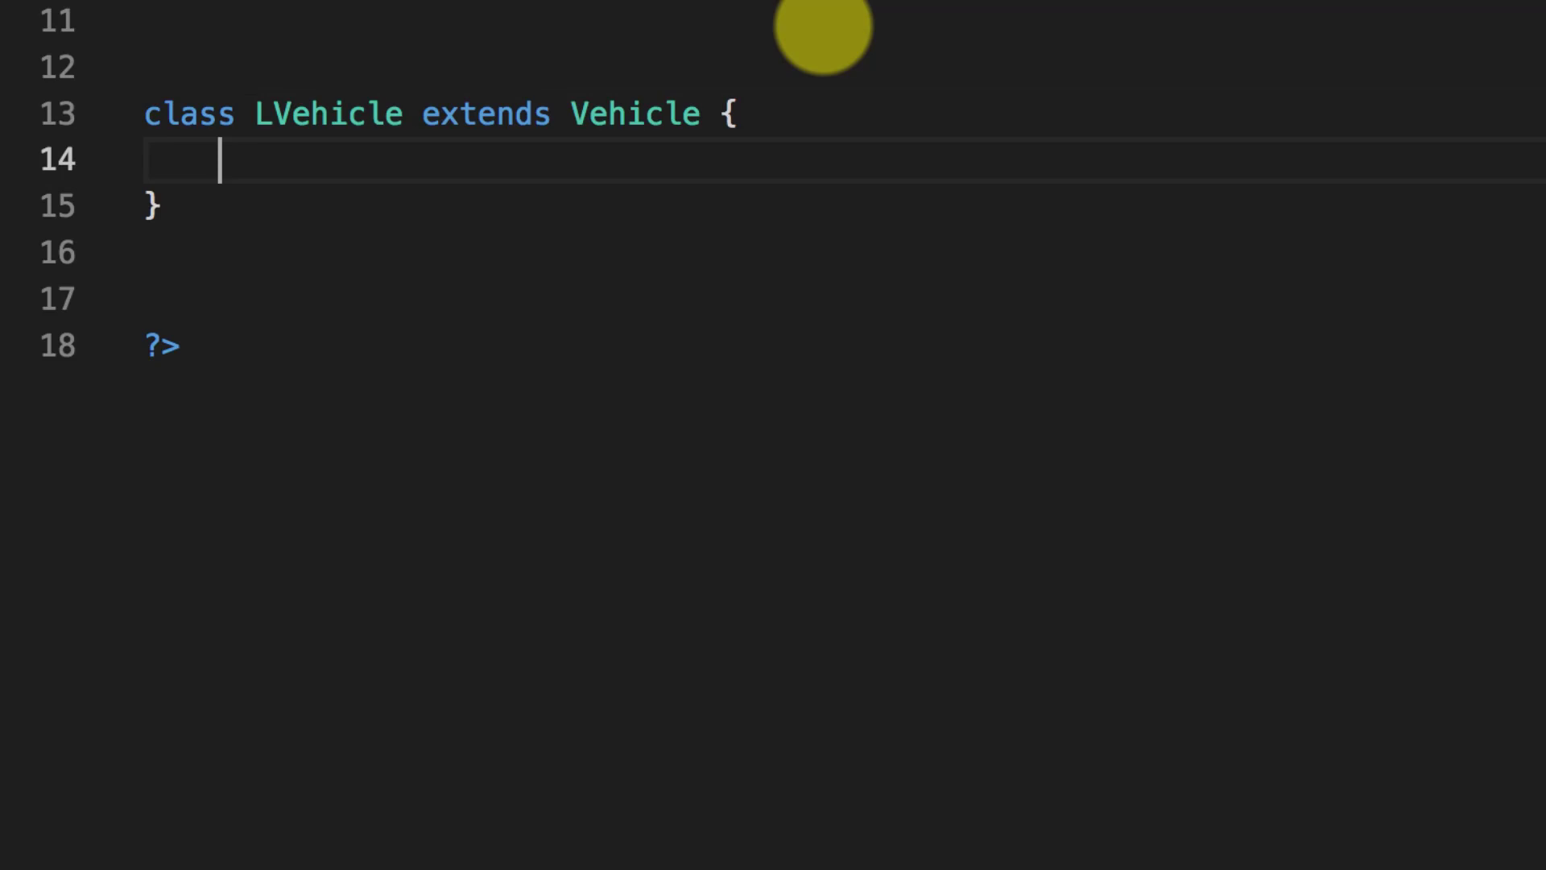
text(function horn(){)
text(echo ")
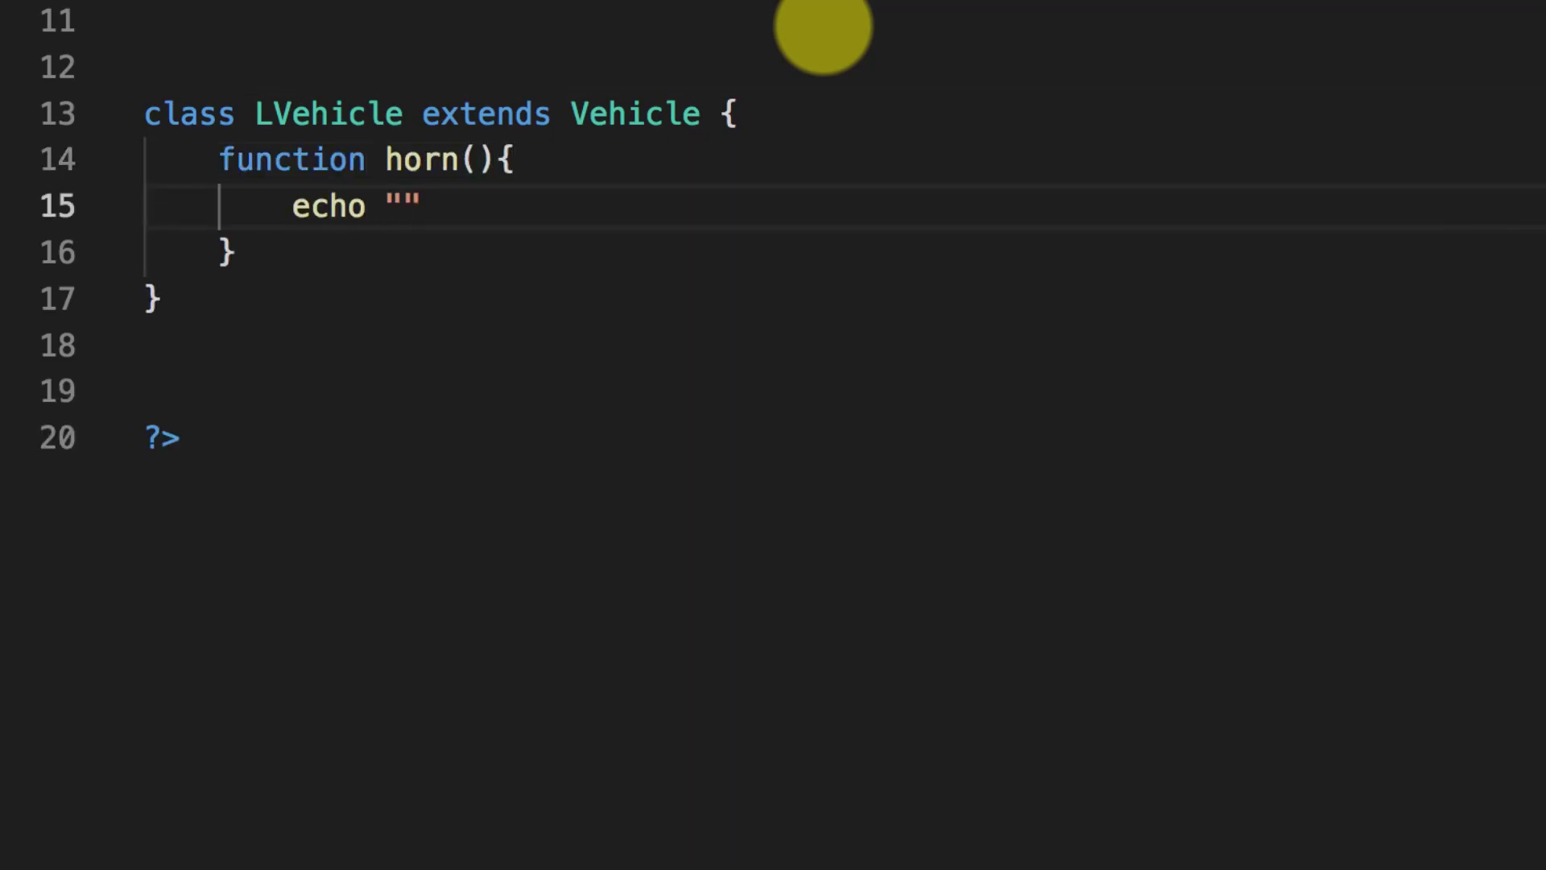
text(<br>Light Vehicle Horn)
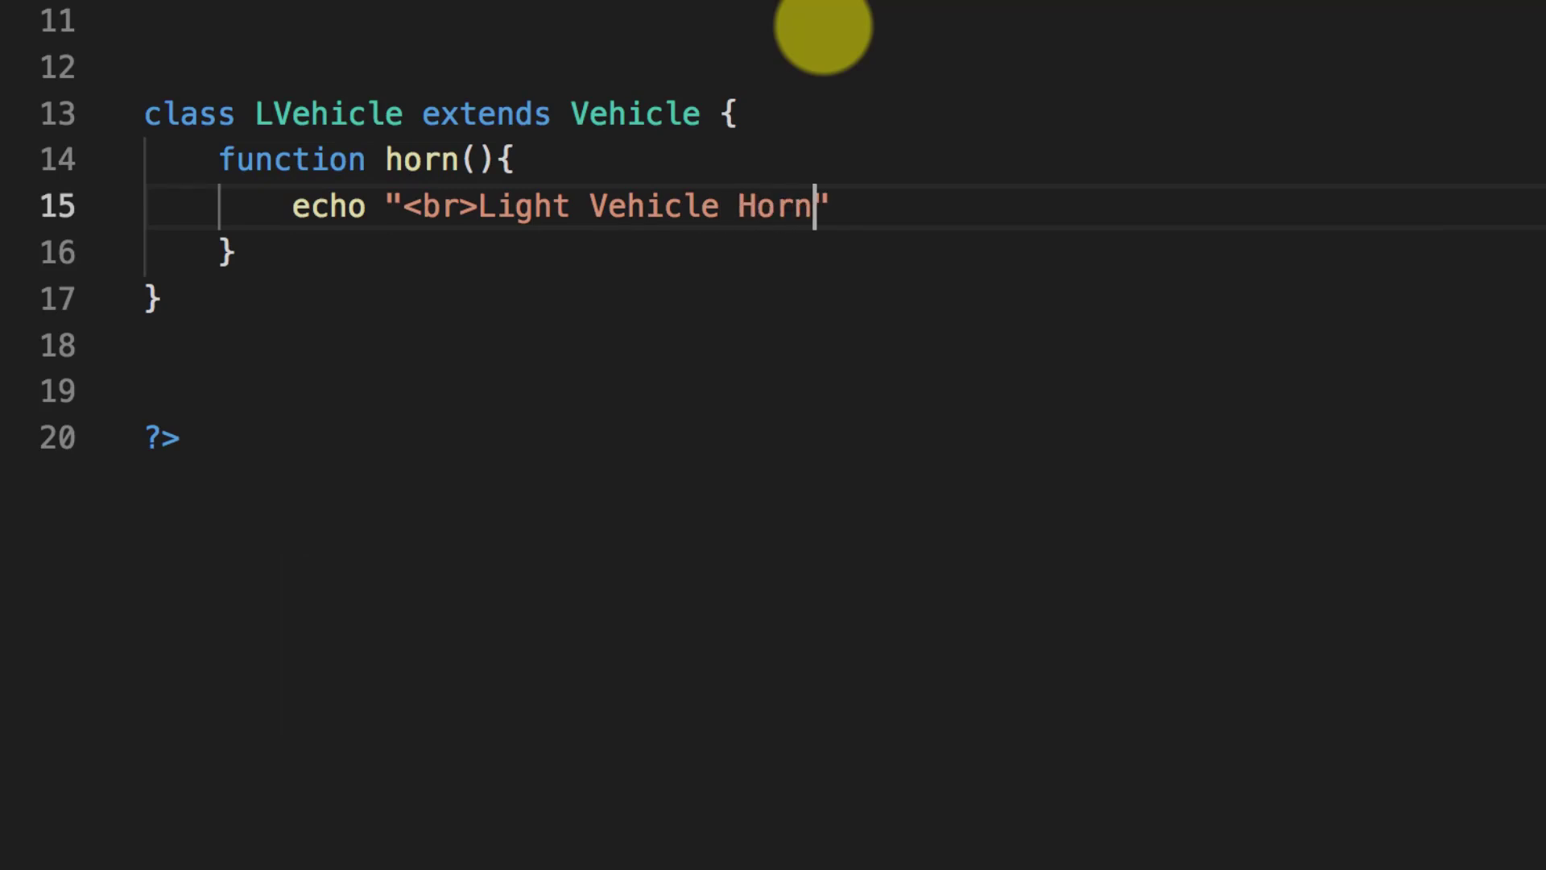
Step: Add class HVehicle extending Vehicle, with horn() echoing "<br>Heavy Vehicle Horn"
text(class HVehicle exten)
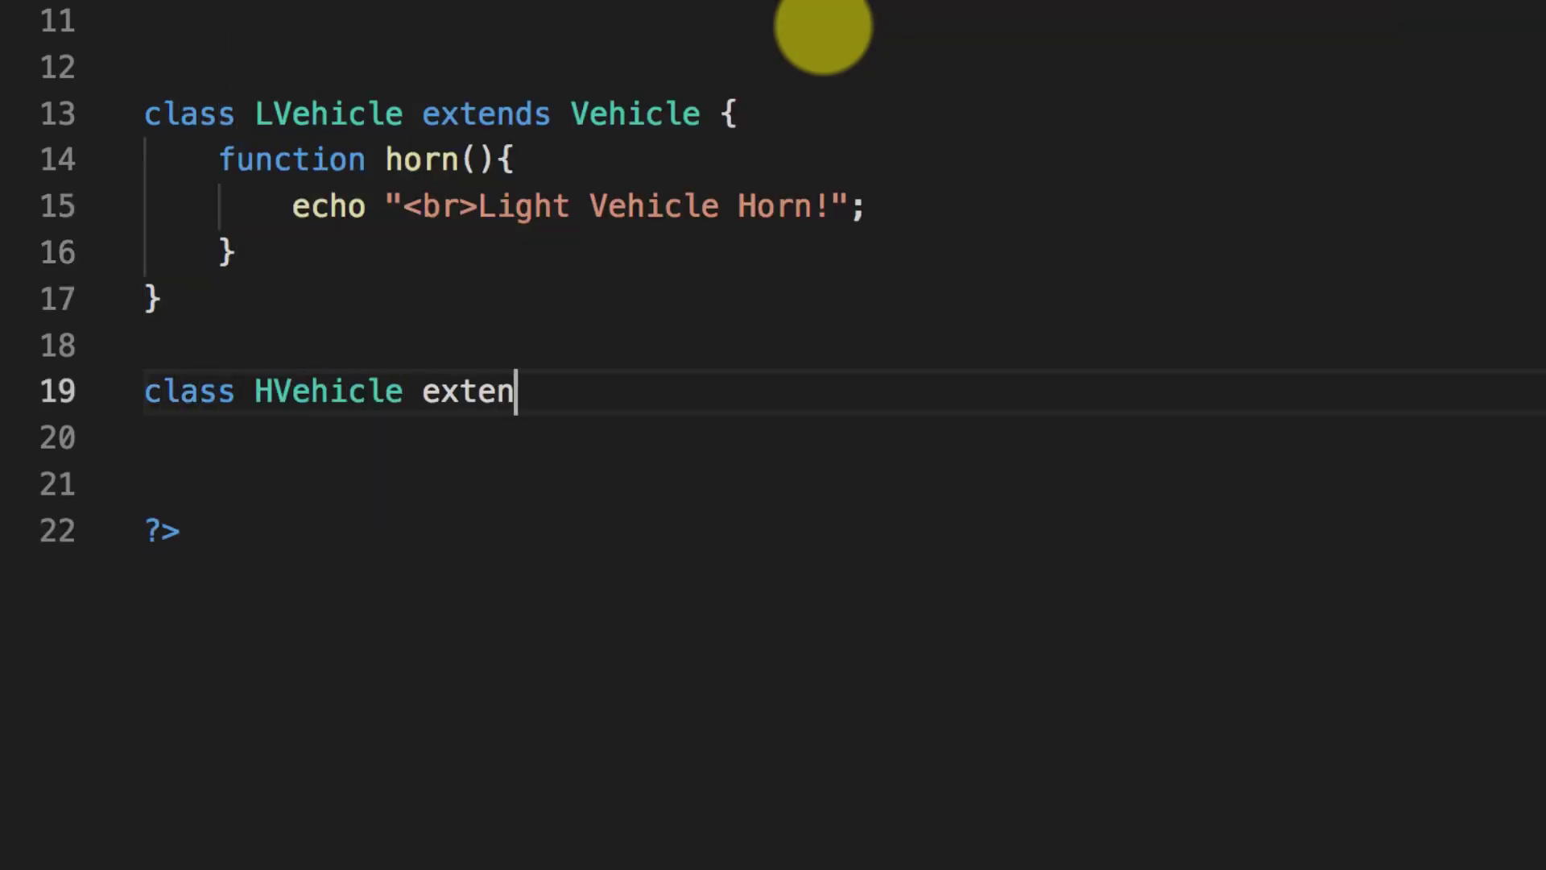
text(ds Vehicle {)
text(echo)
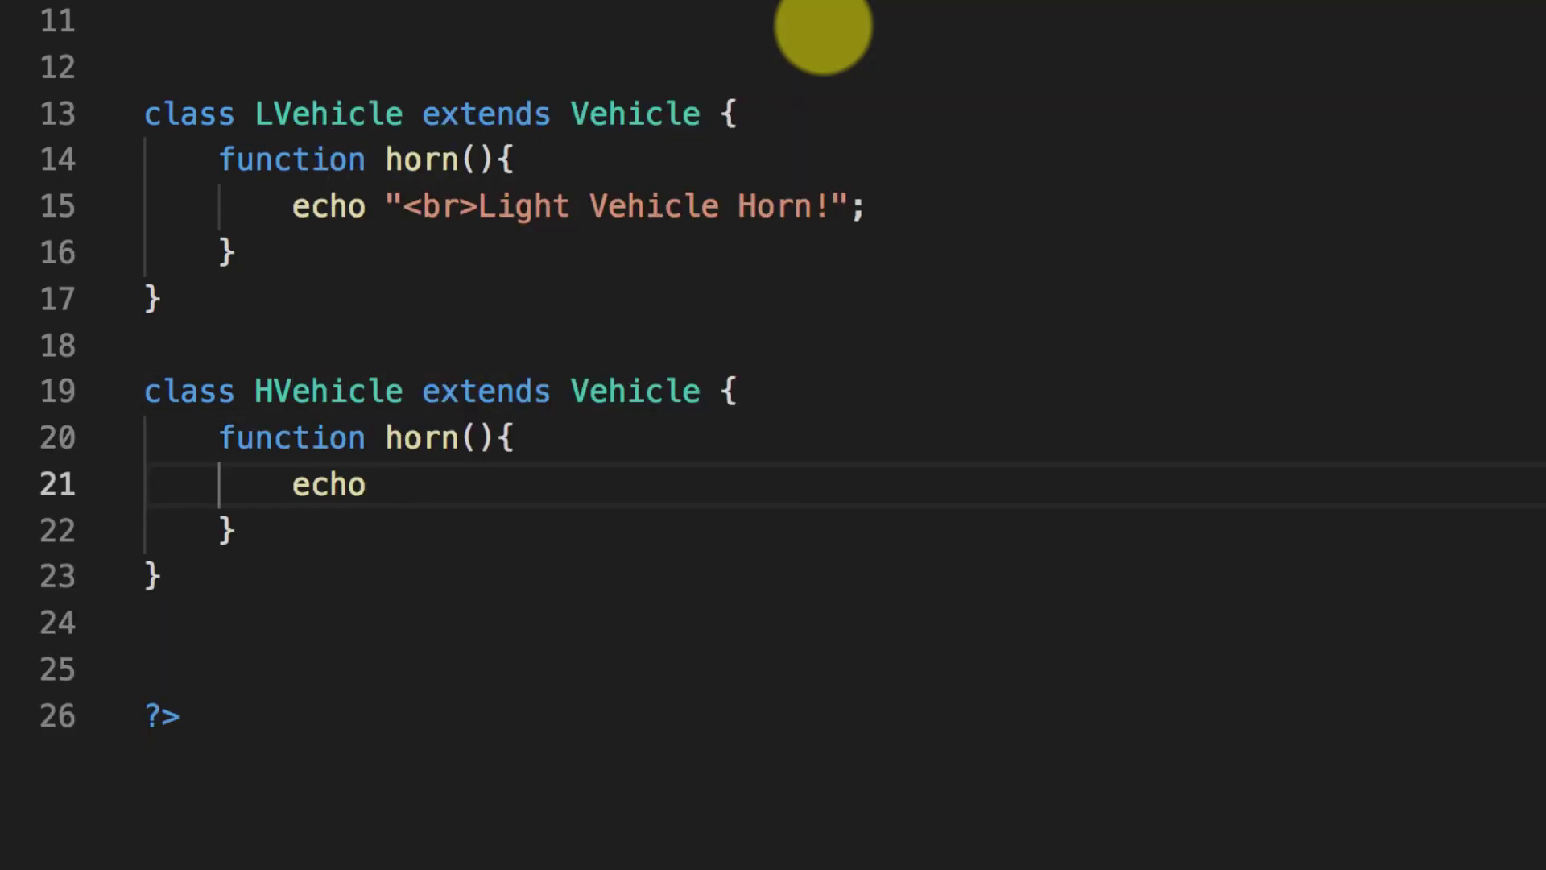
text("<br>Hea")
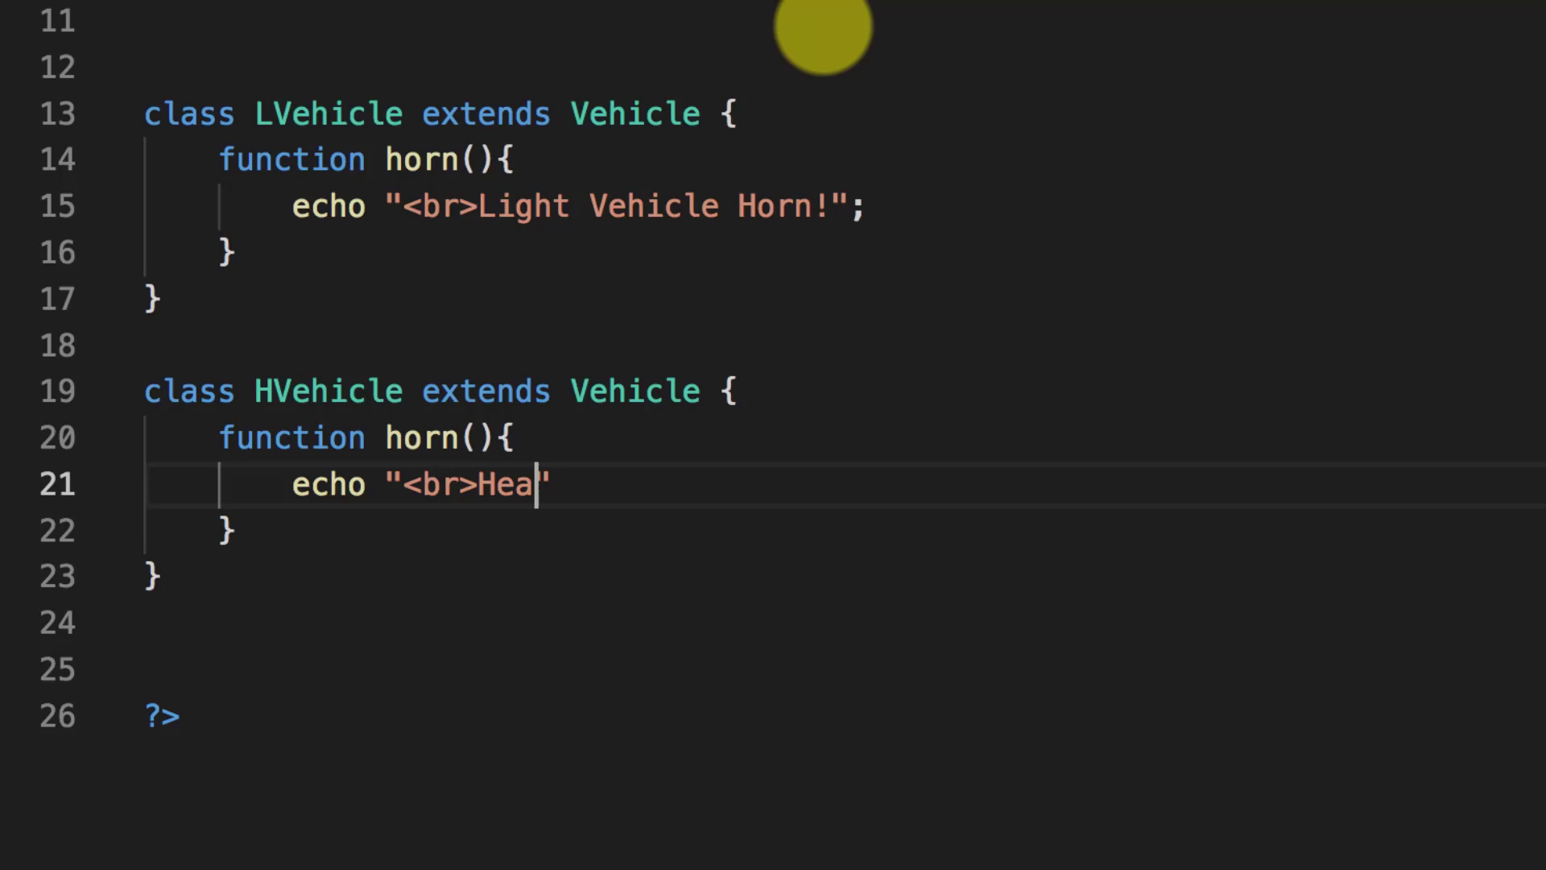
text(vy Vehicle Horn1)
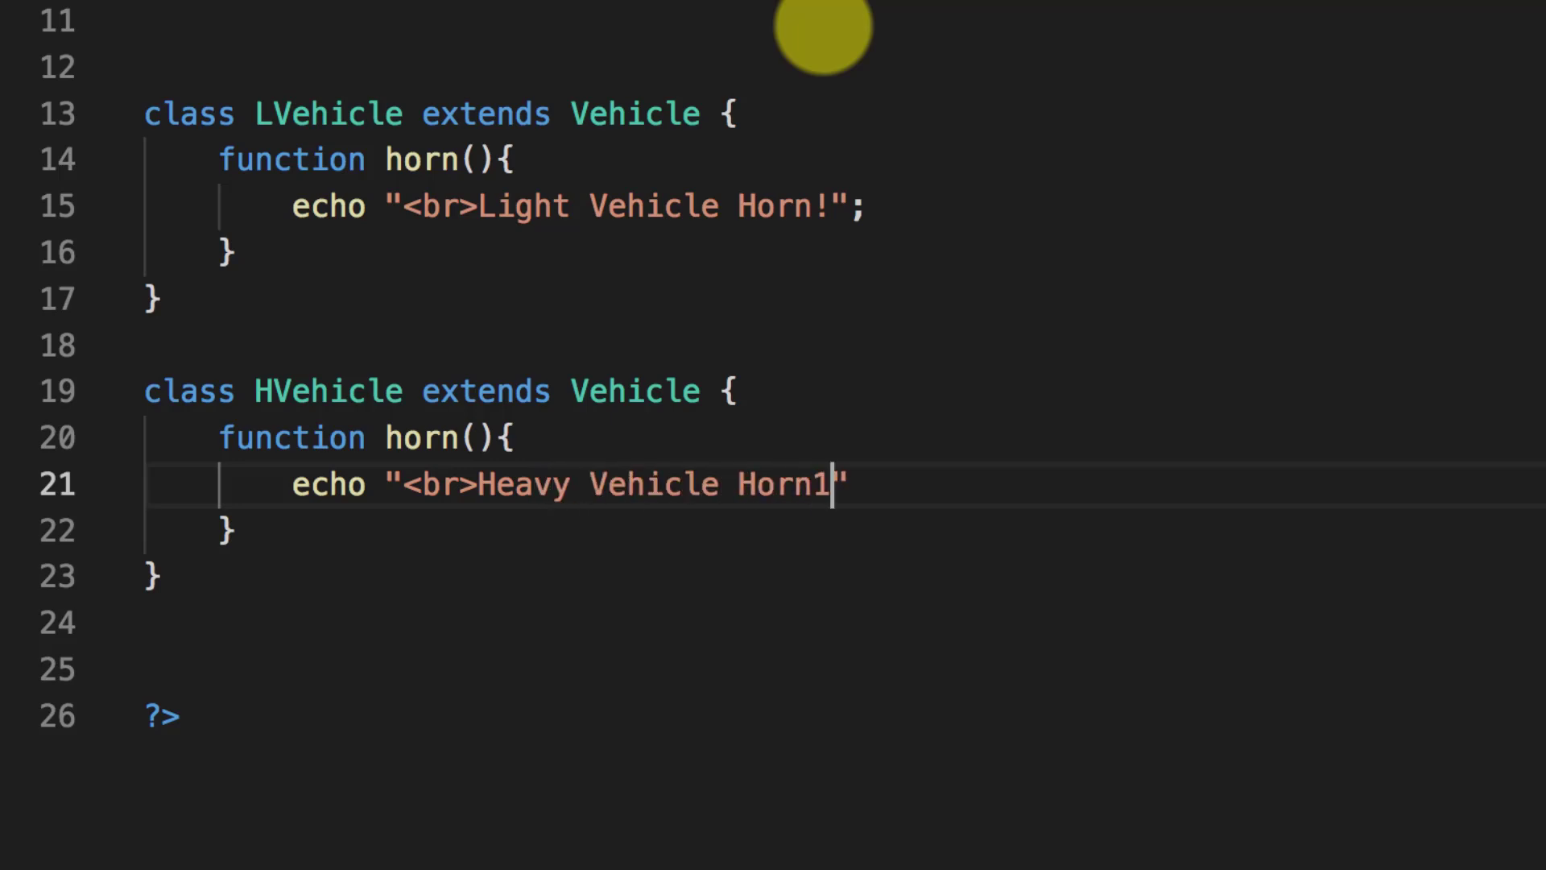
Step: Add class MotorBike extending Vehicle, with horn() echoing "<br>Motor Bike Horn!"
text(cl)
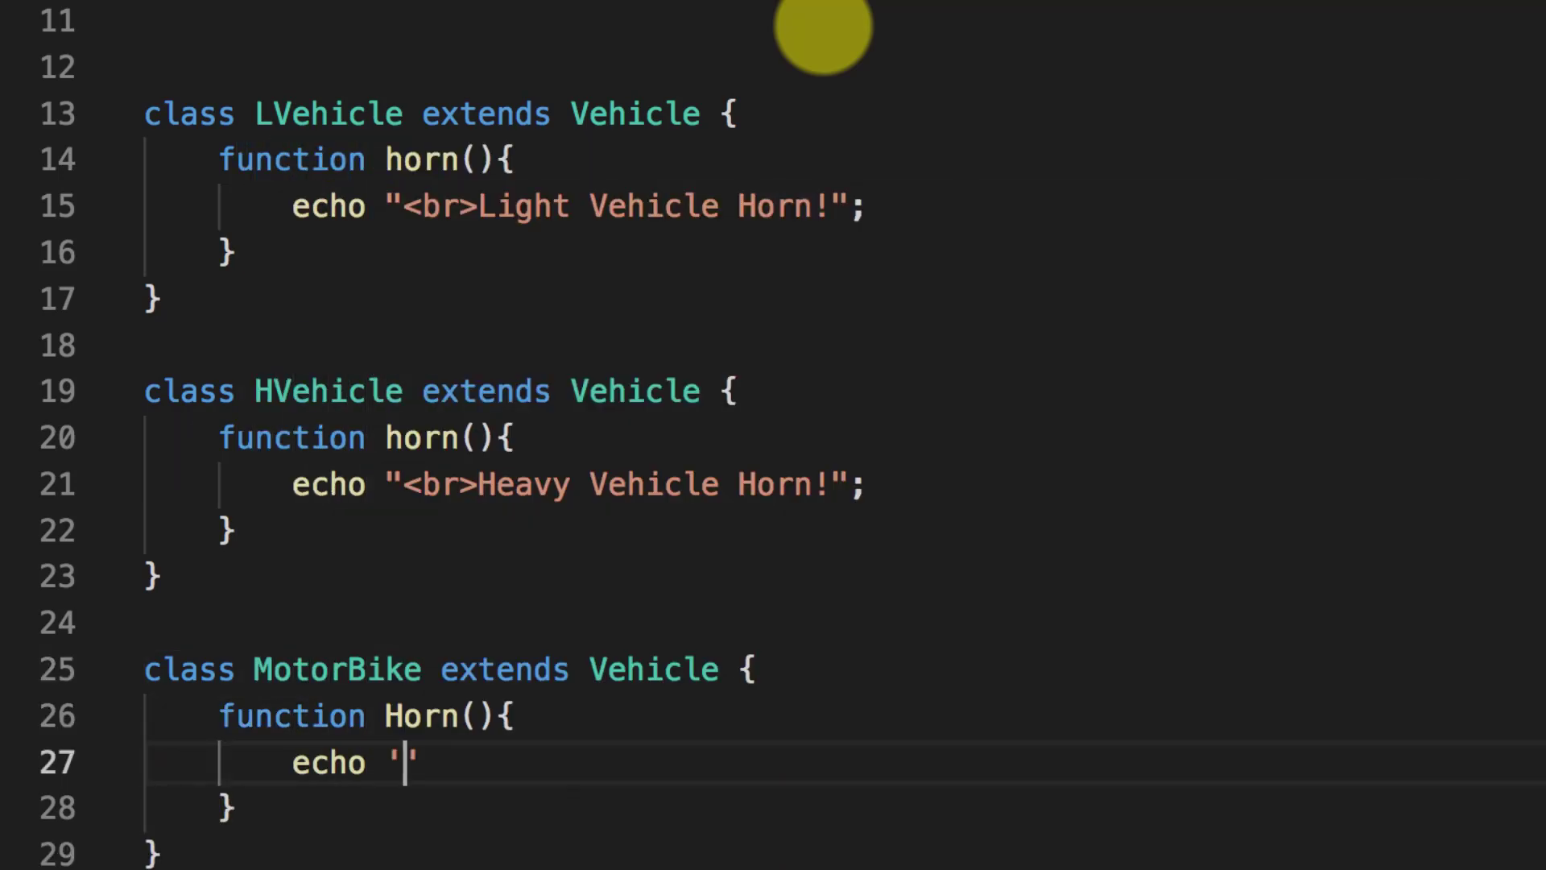
text("<br>Mo)
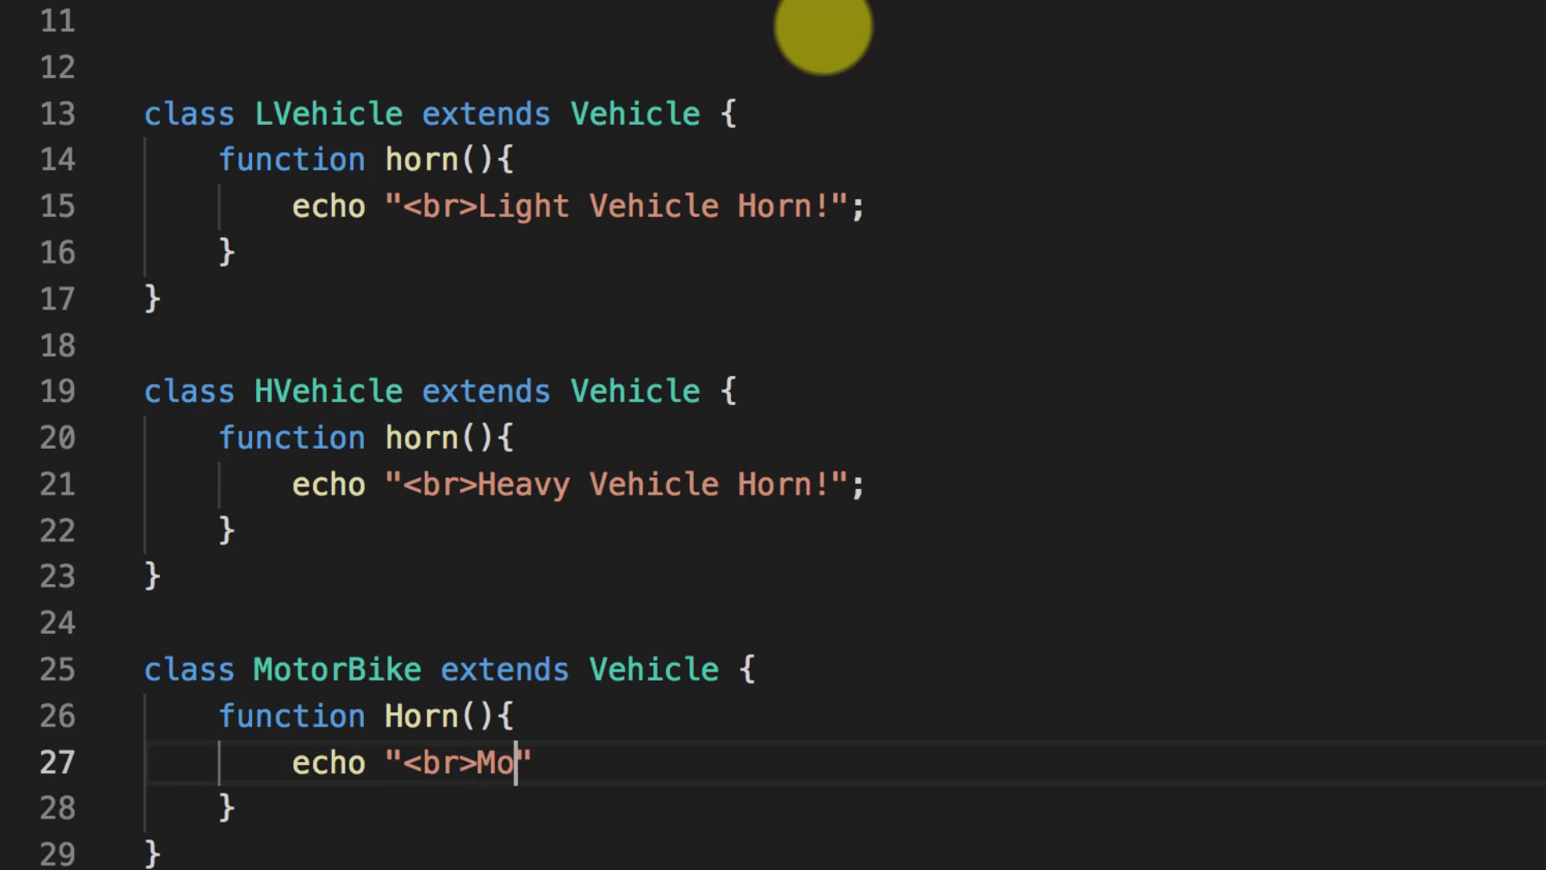
text(tor Bike Horn!";)
text(vh)
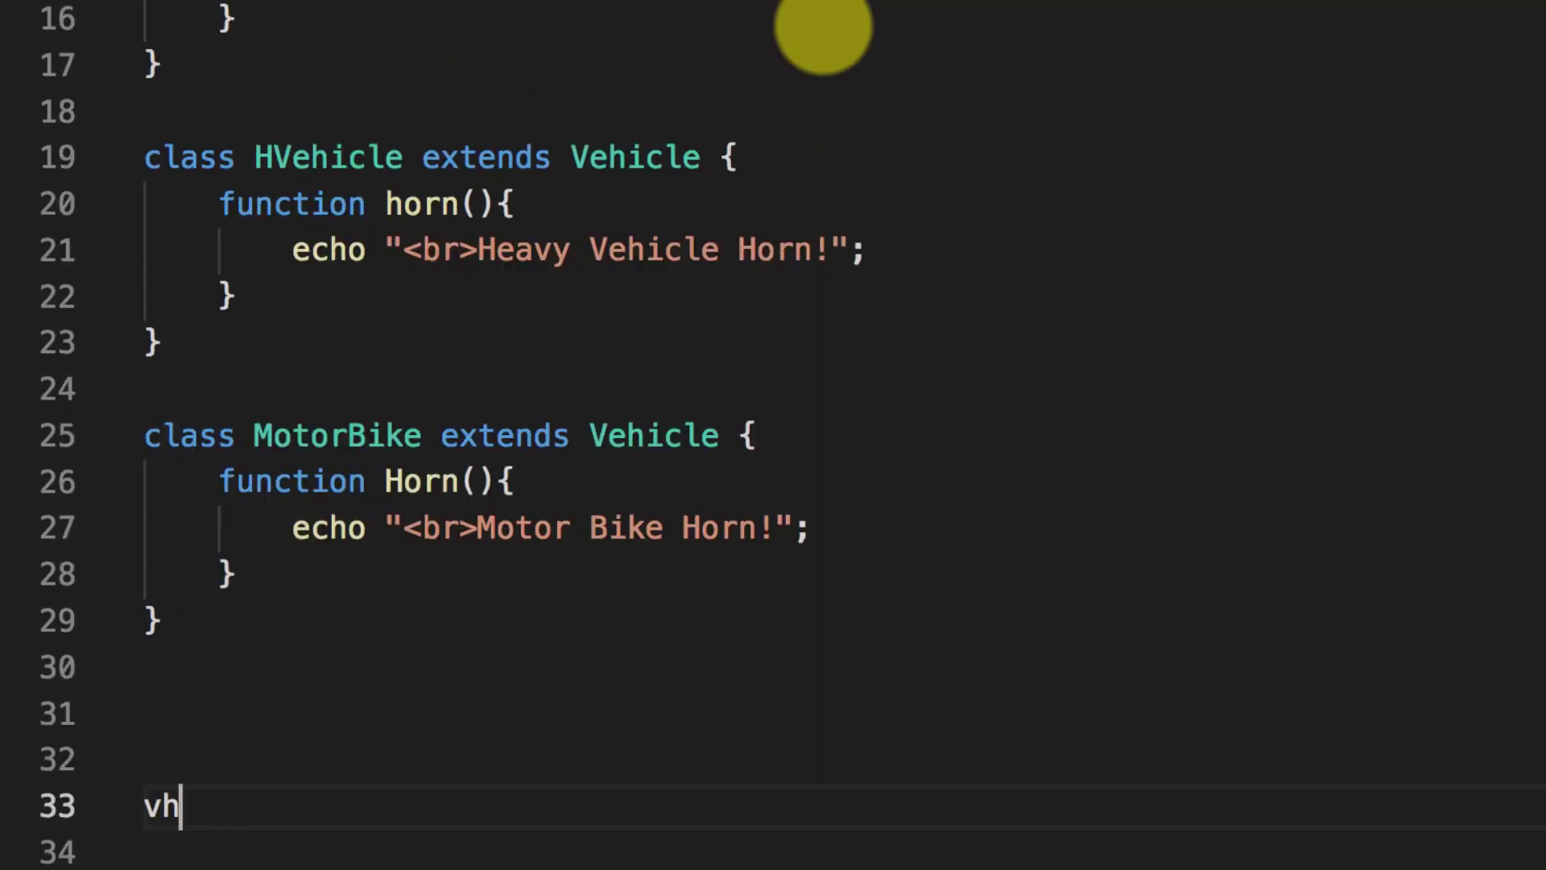
Step: Write $vh = new Vehicle(); and $vh->horn(); below the classes
text($vh =)
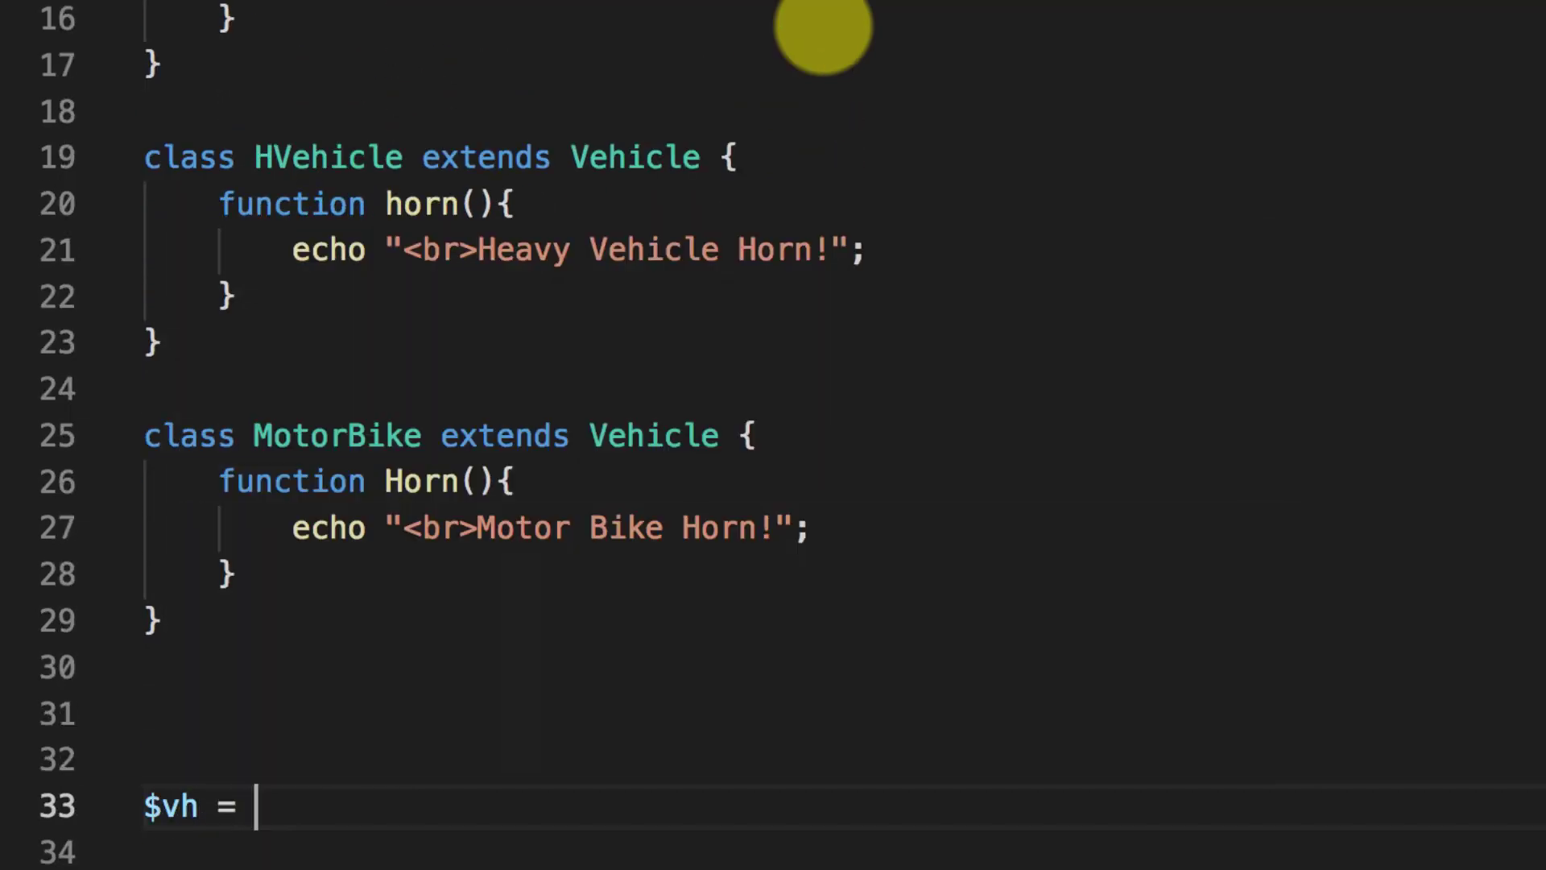
text(new Vehicle();)
click(839, 851)
text($vh-)
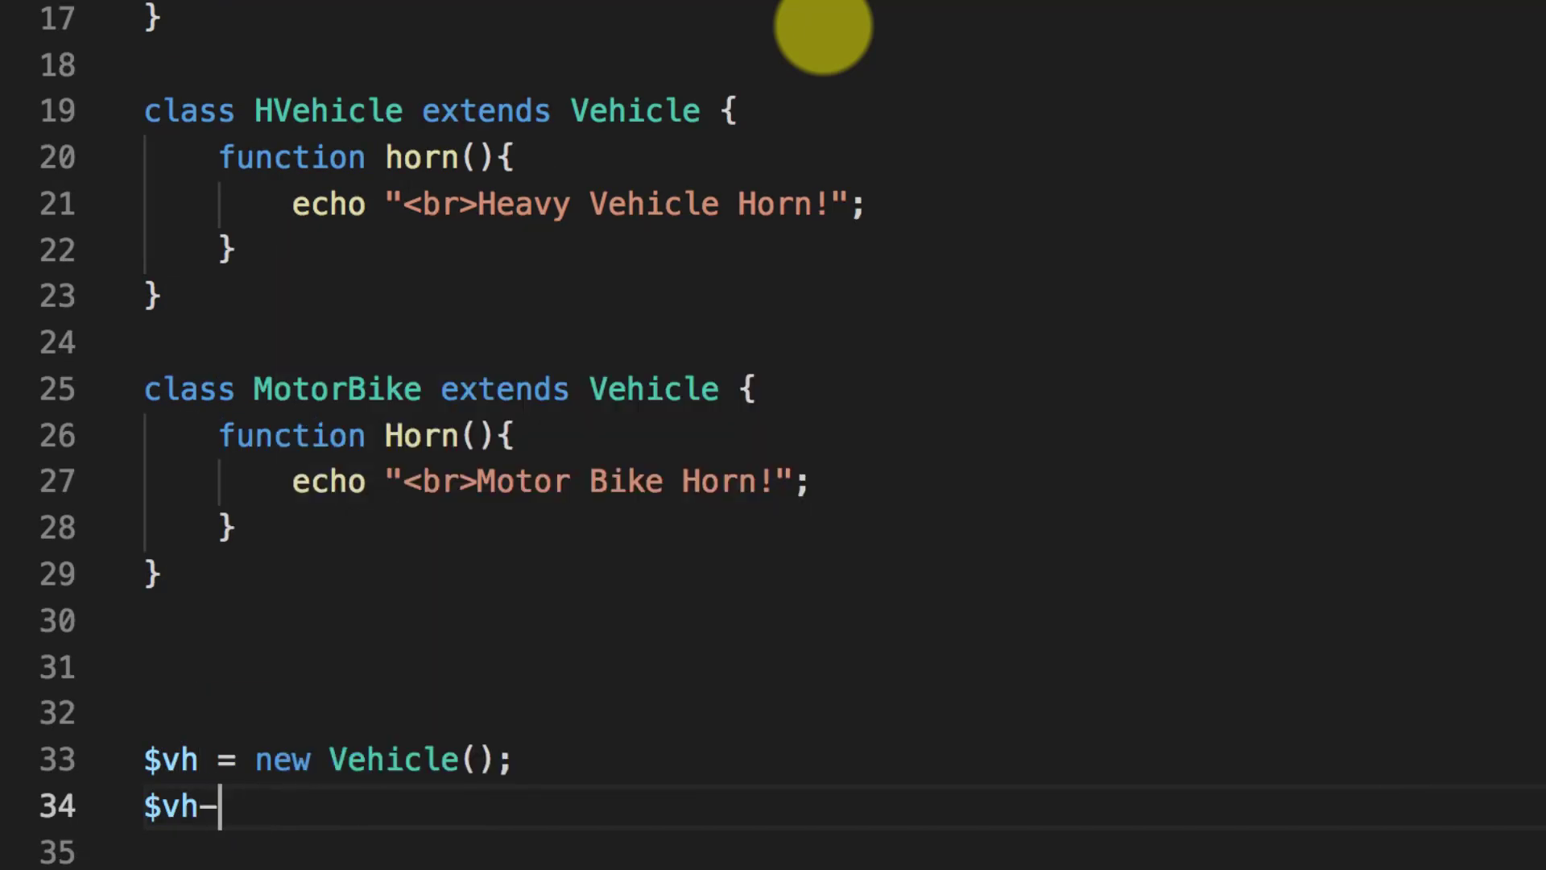
text(>horn();)
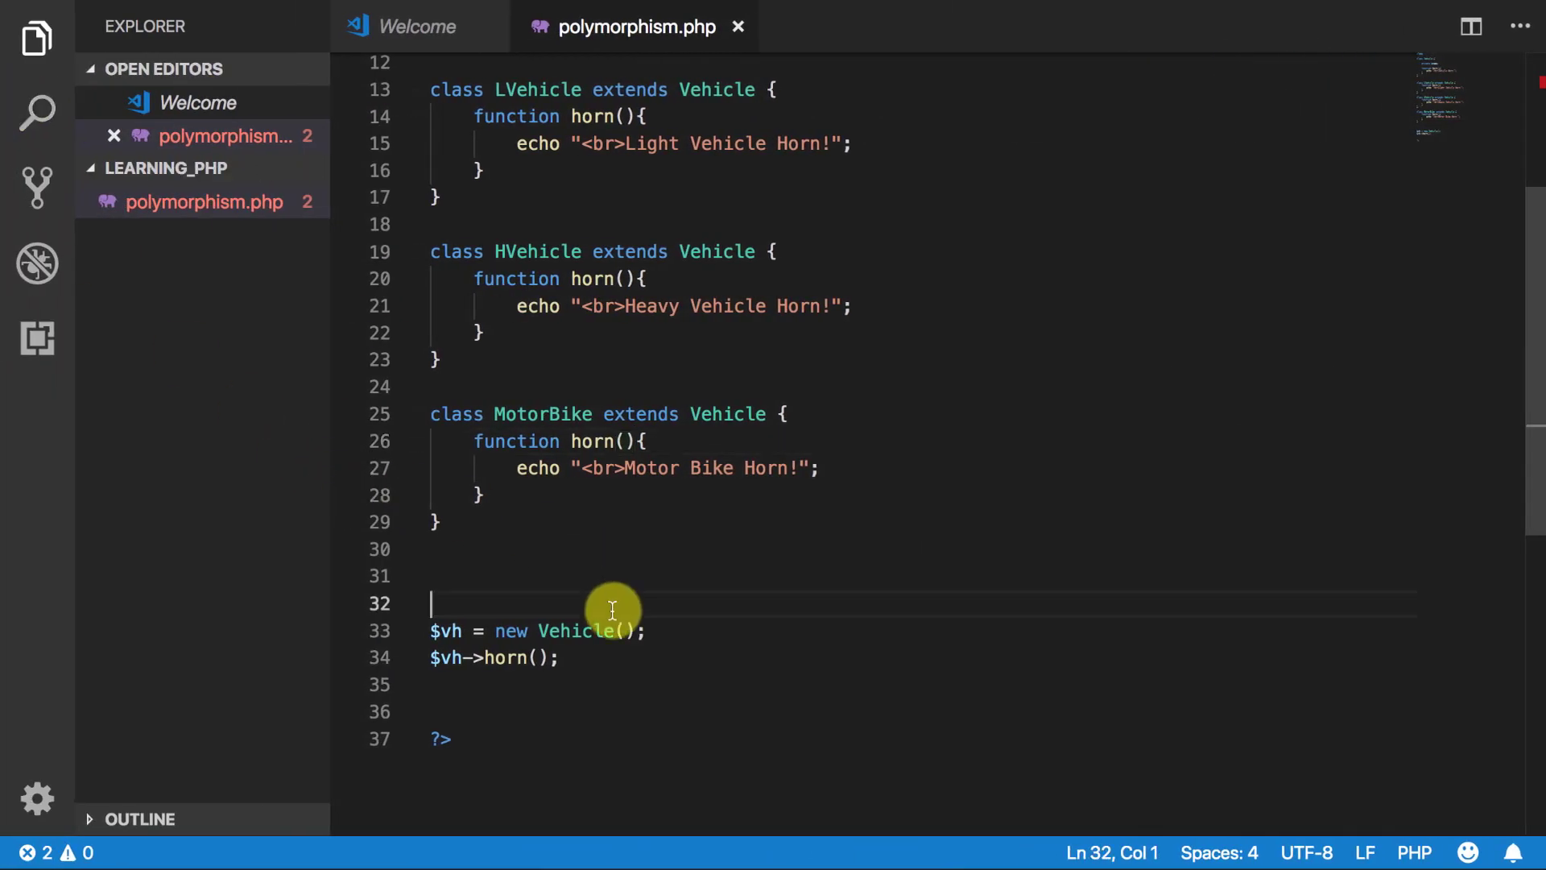
Step: Create $lv, $hv and $mb as new LVehicle, HVehicle and MotorBike objects
key(Enter)
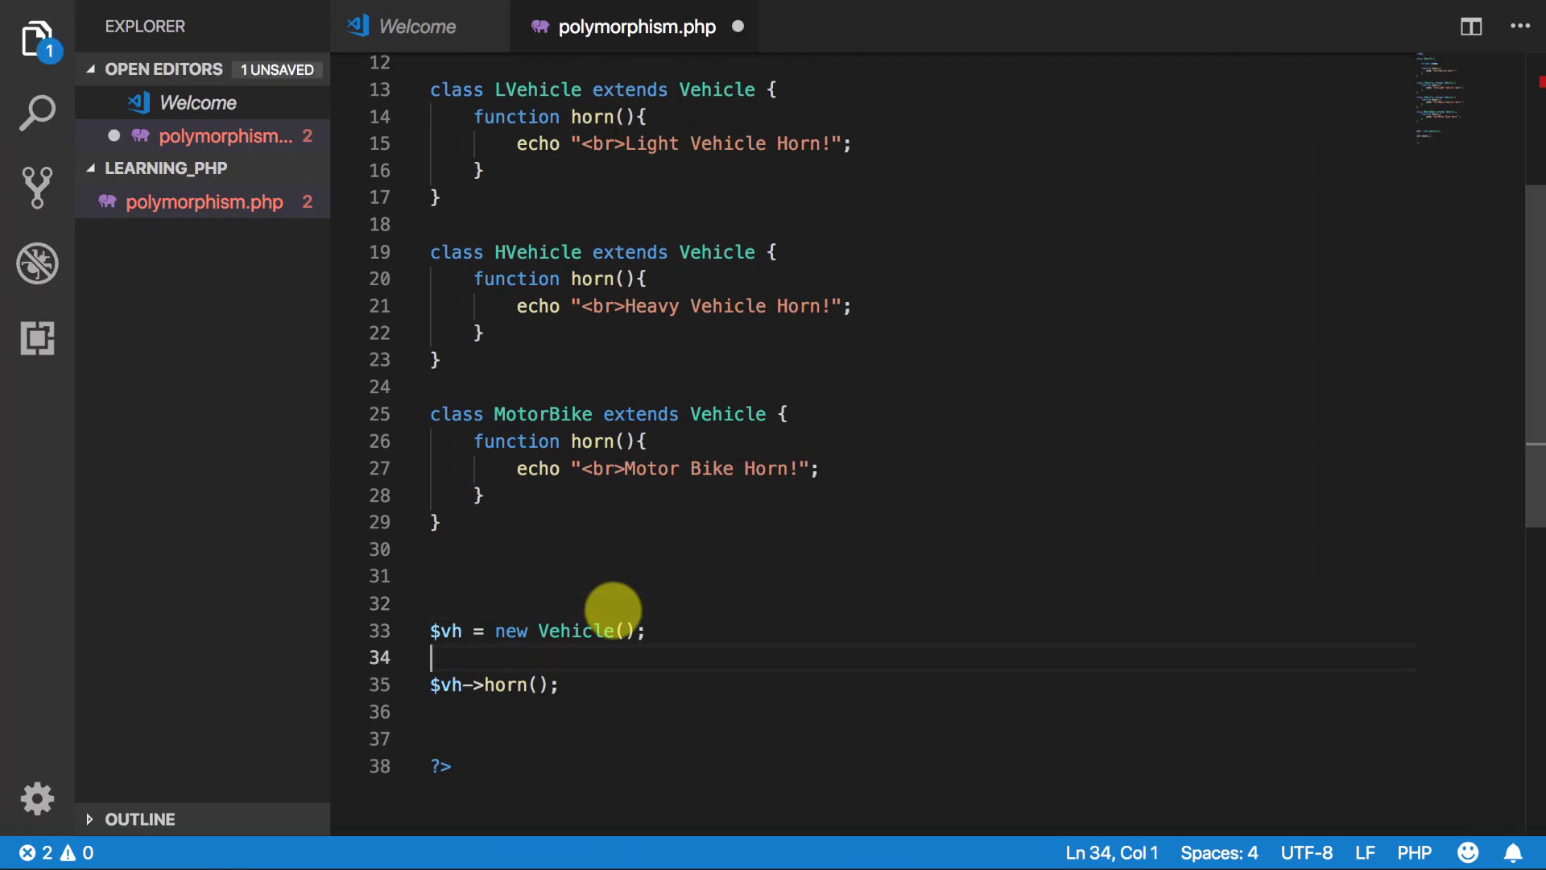
text($lv)
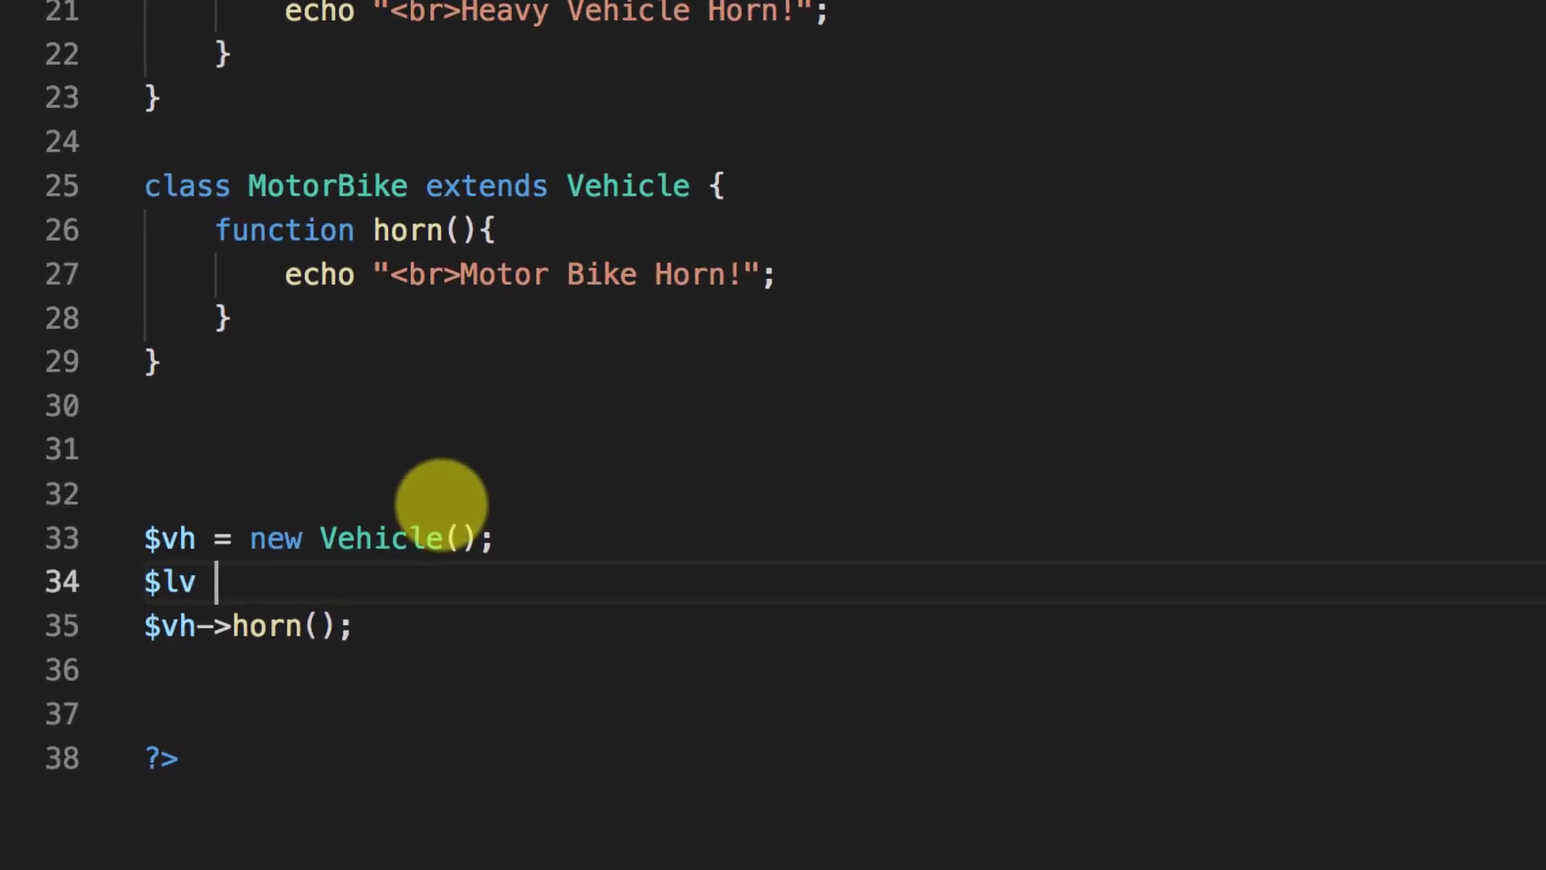
text(= new Li)
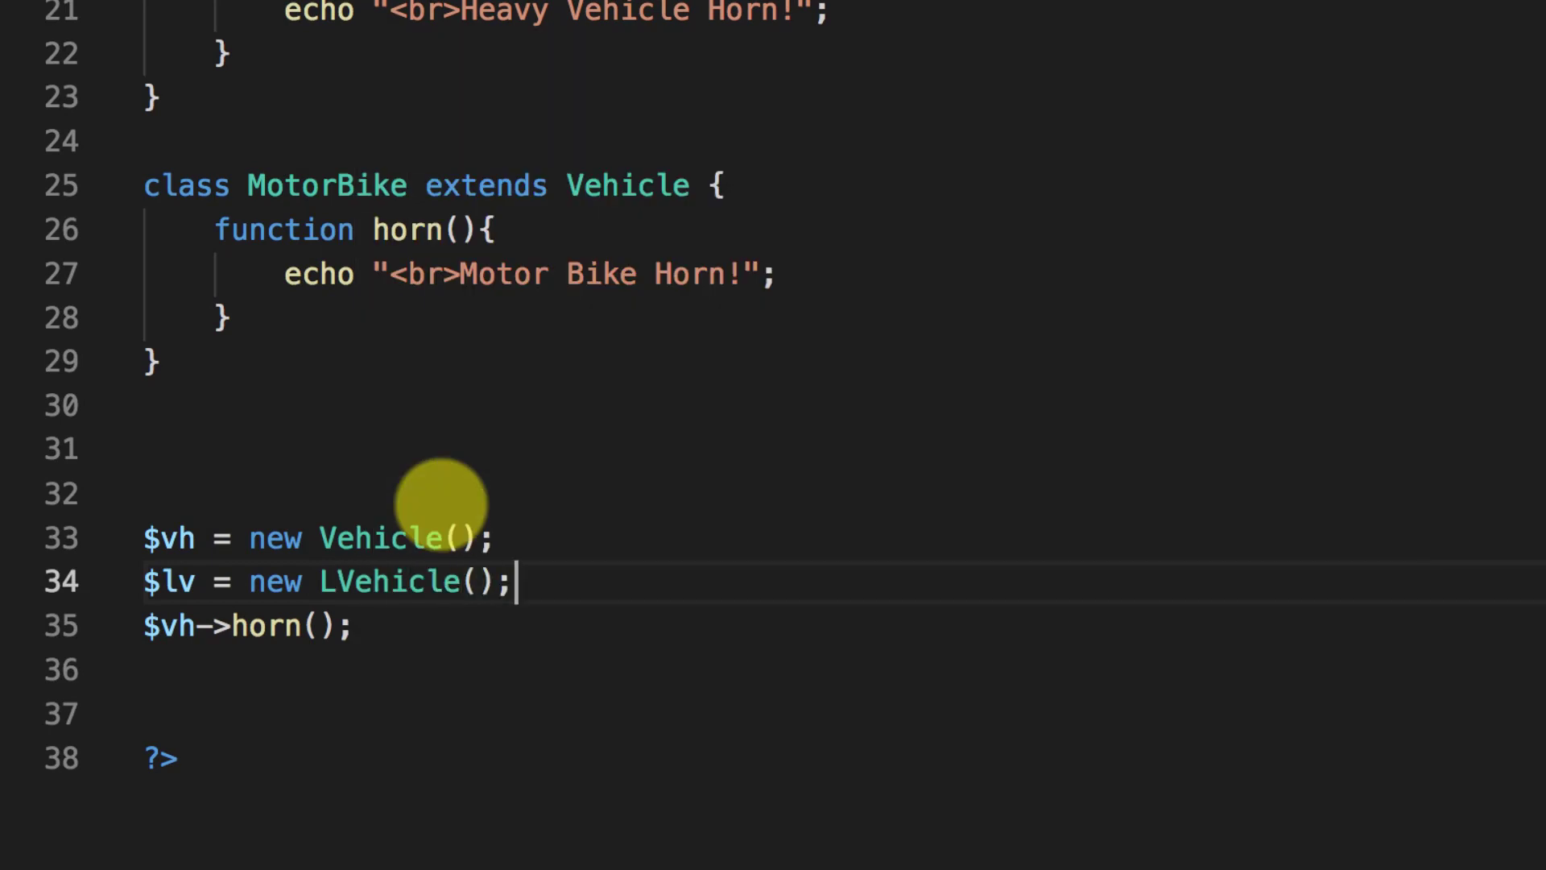
text($hv = new)
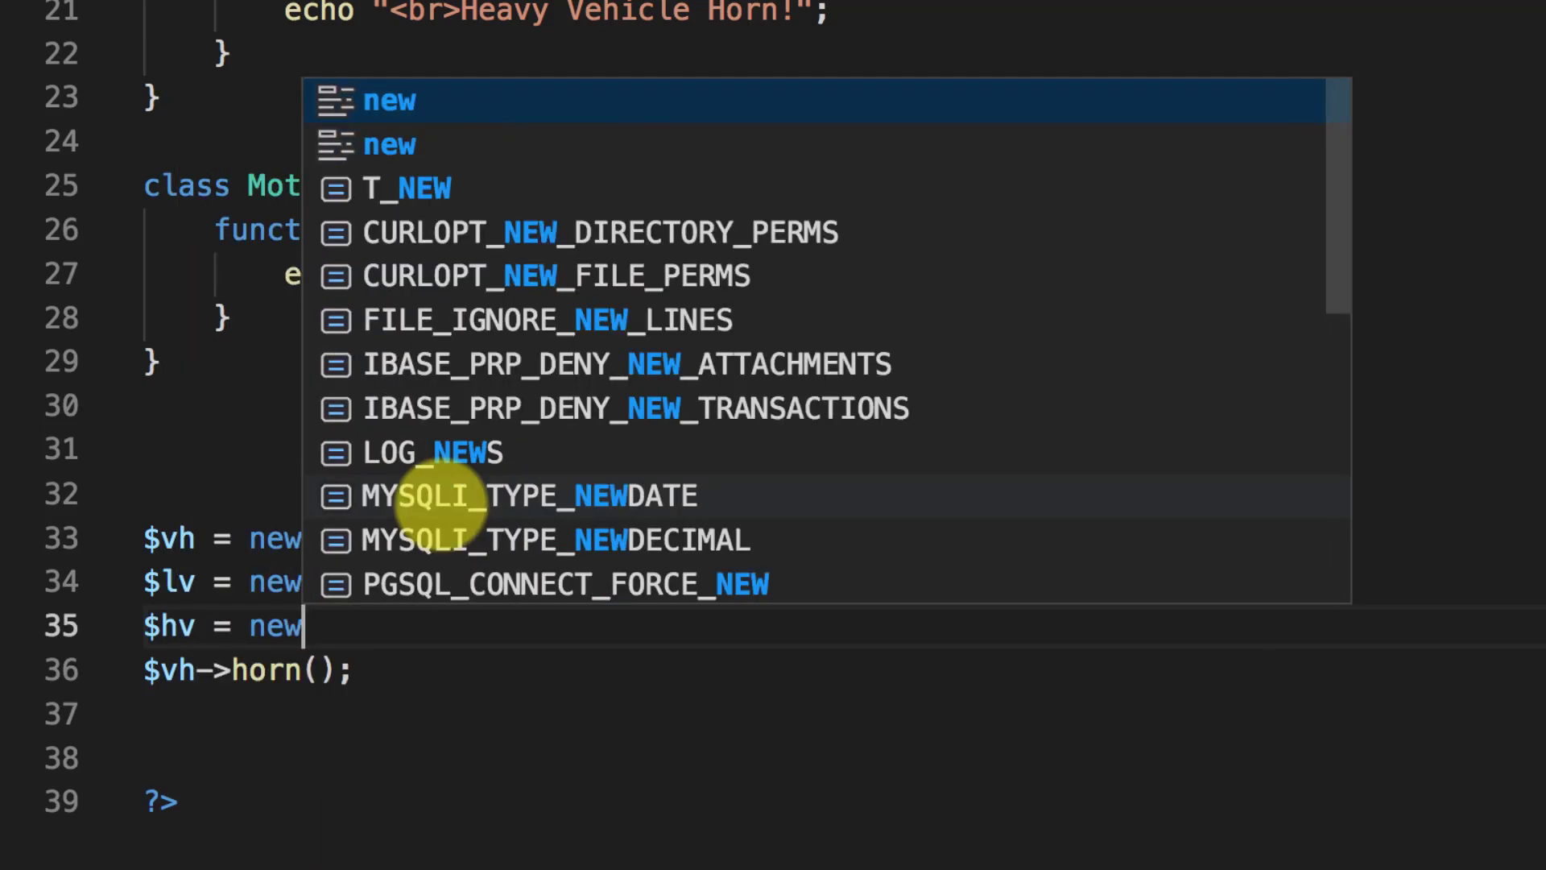
text(HVehicle)
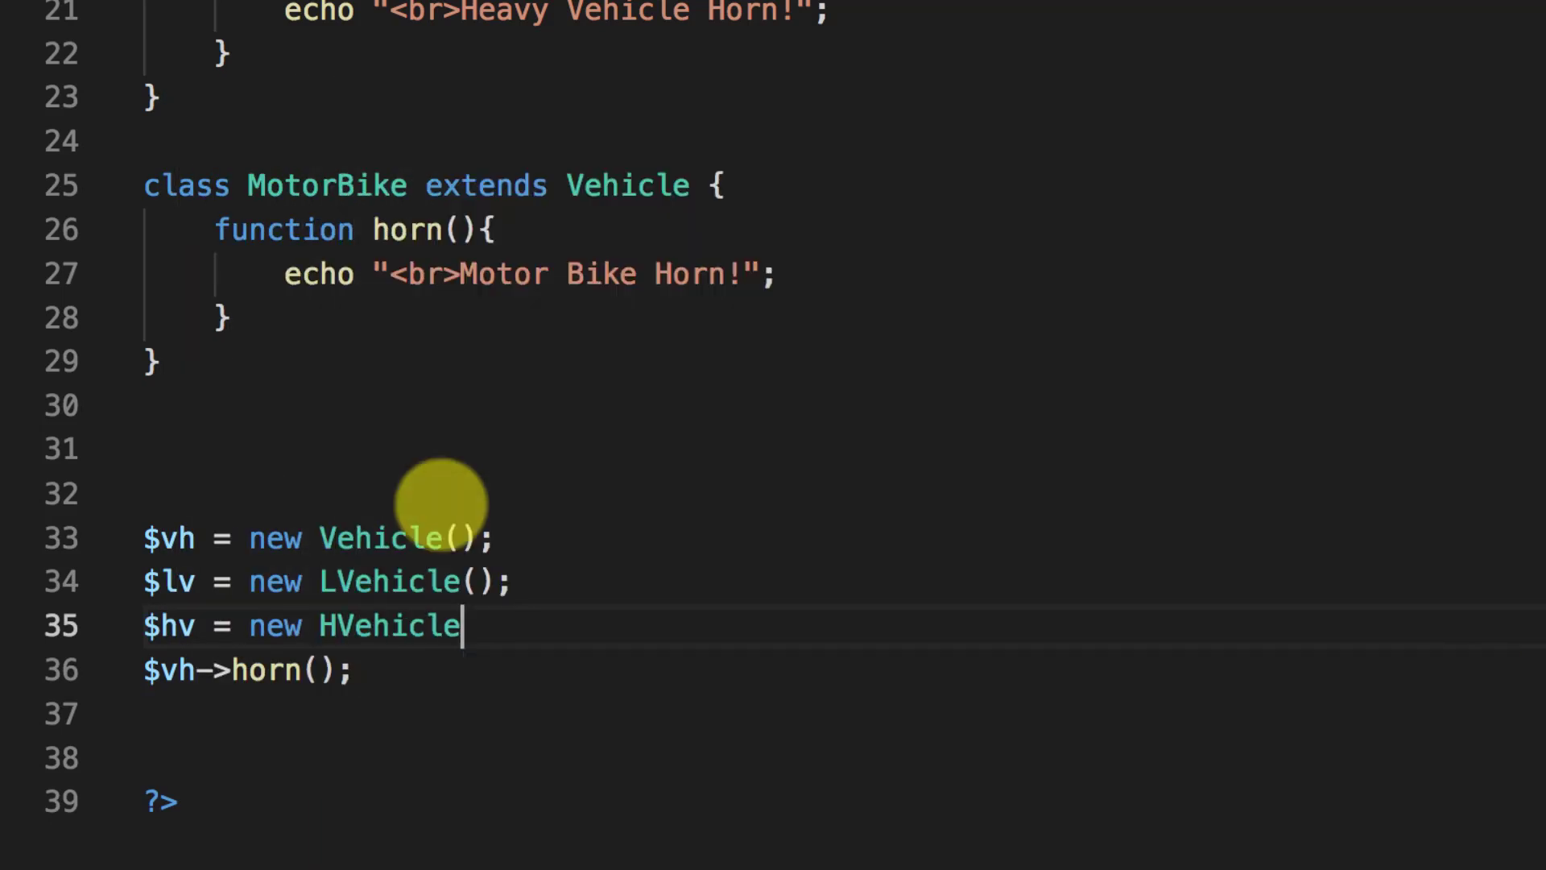
text(;)
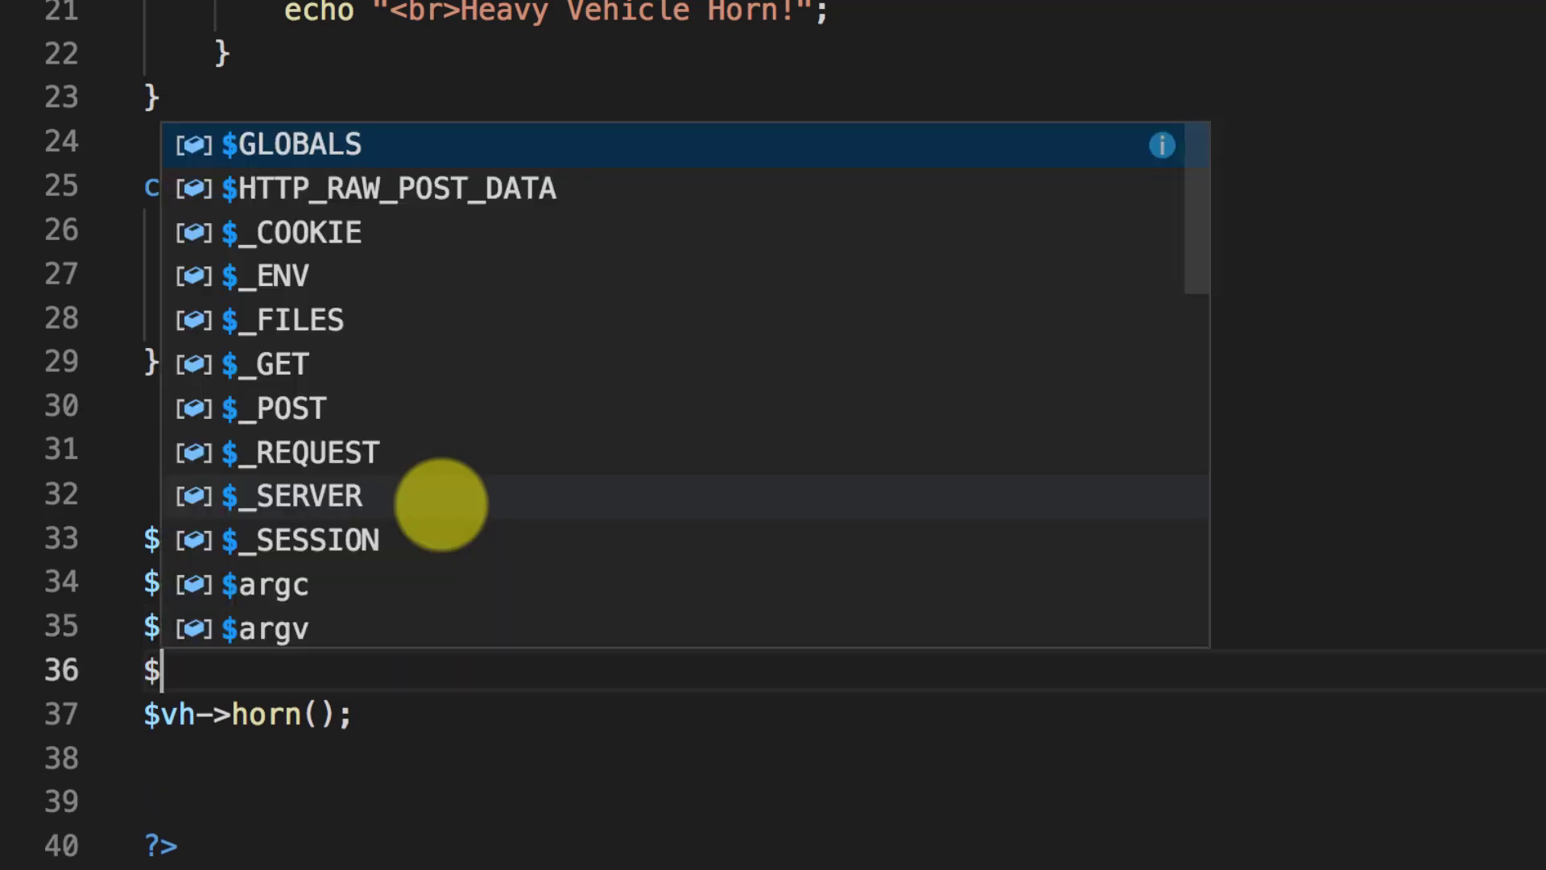
text(bne)
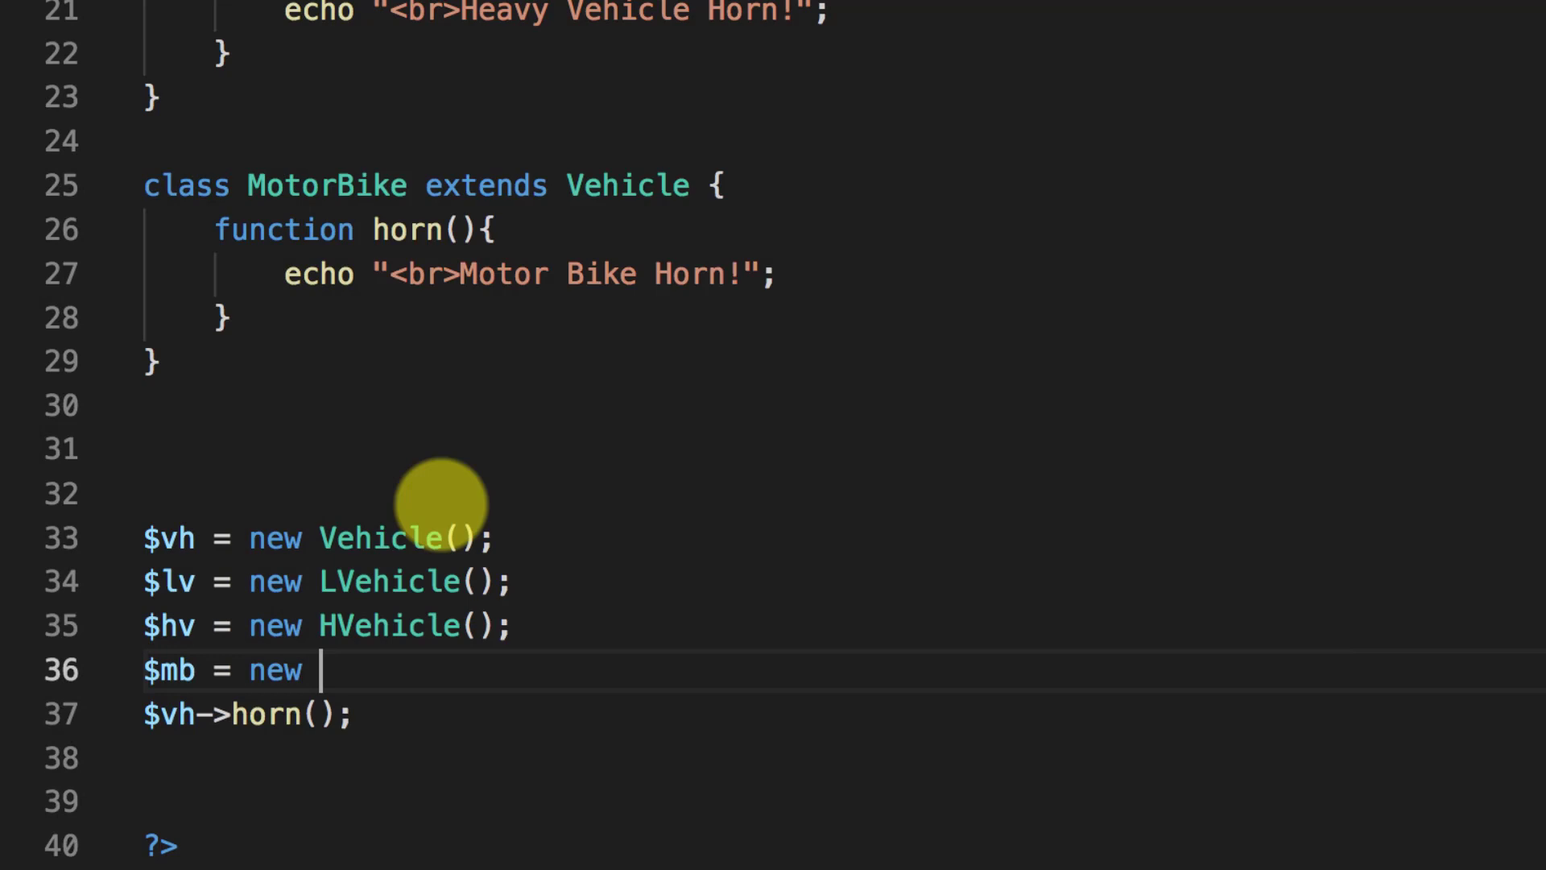
text(MotorBike();)
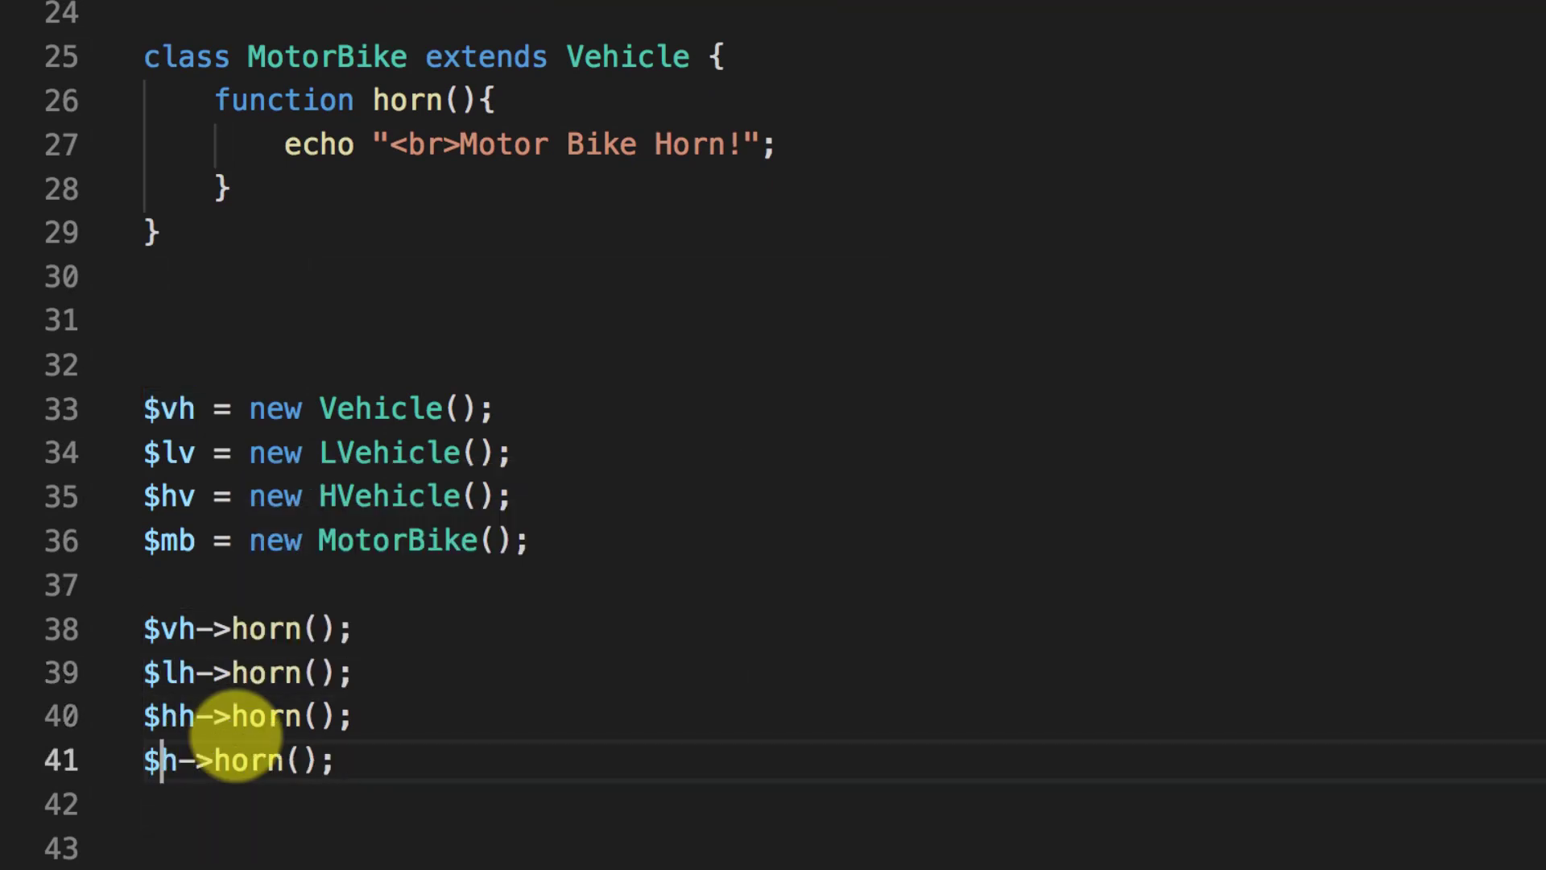
Step: Fix variable names, add horn() calls for all four objects, and start a change-vehicle comment
text(mb)
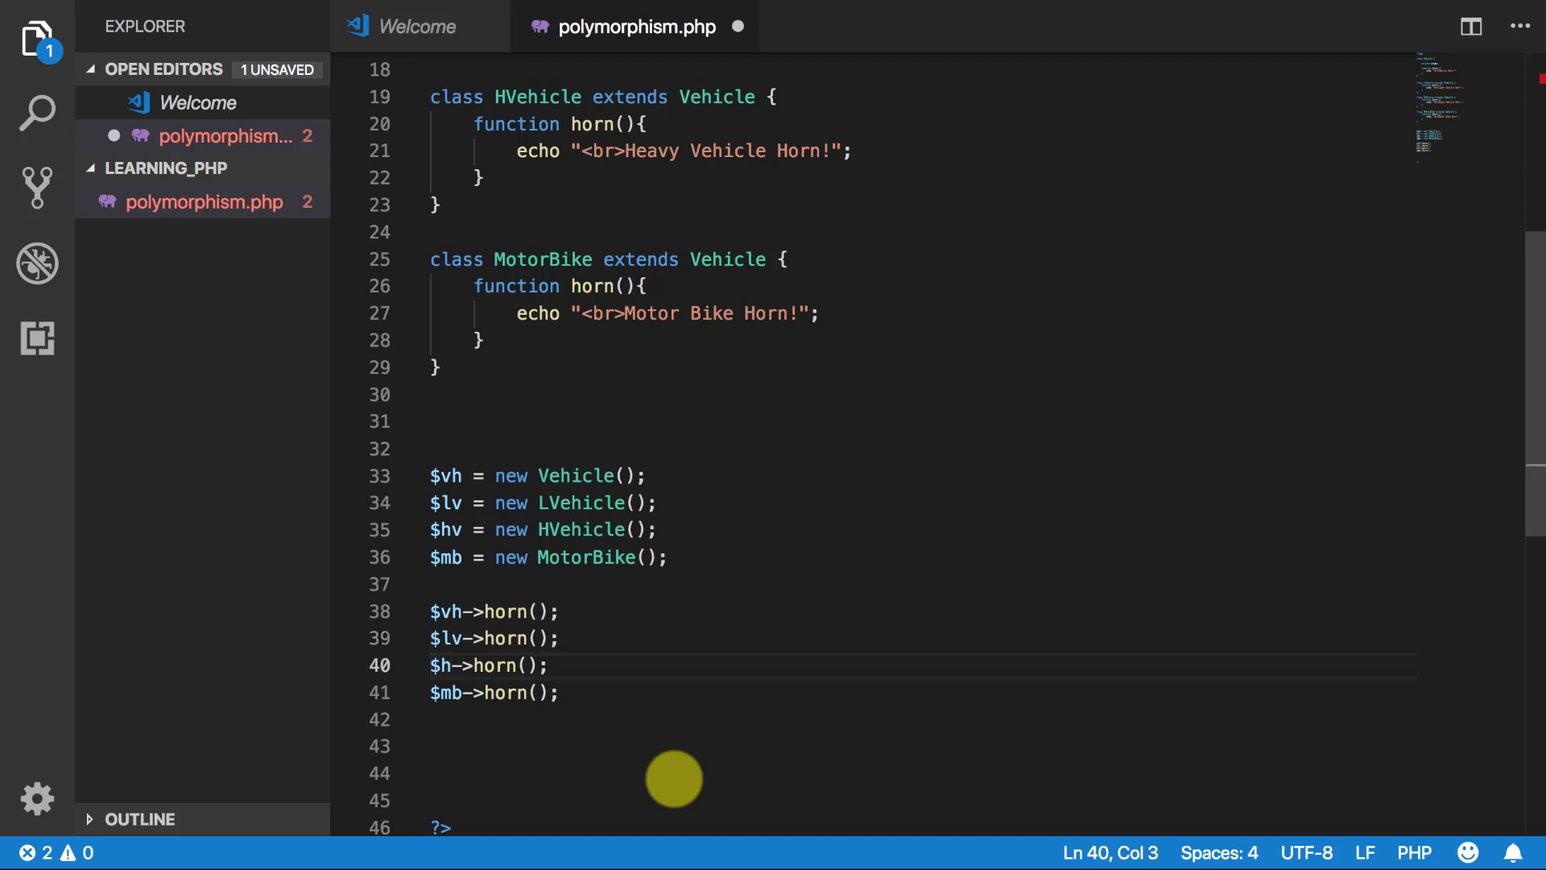
text(vs)
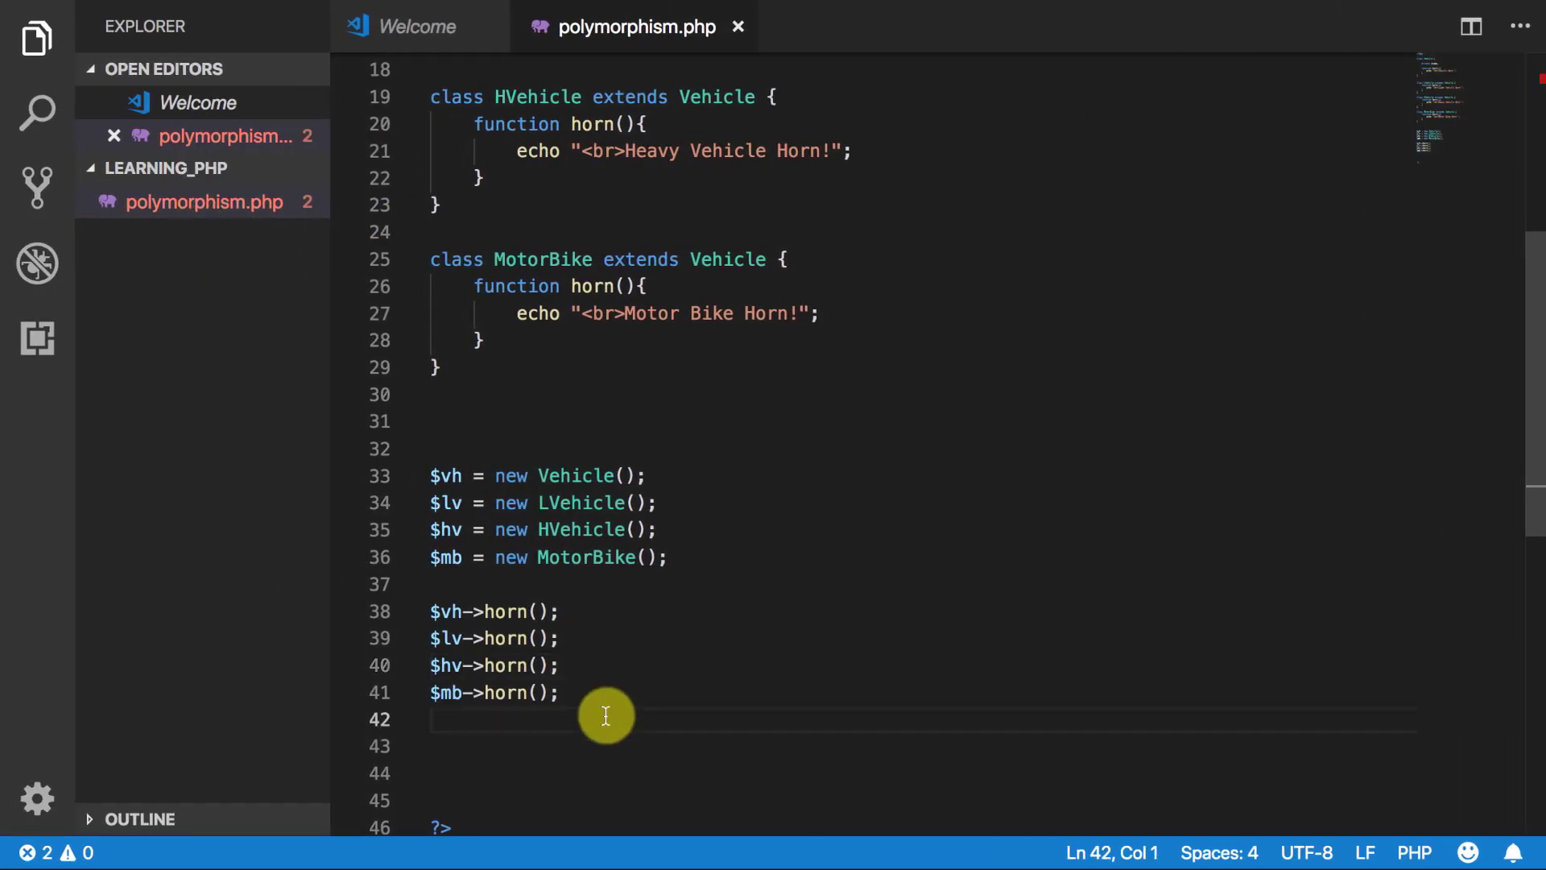
text(// Here we will change vehicl)
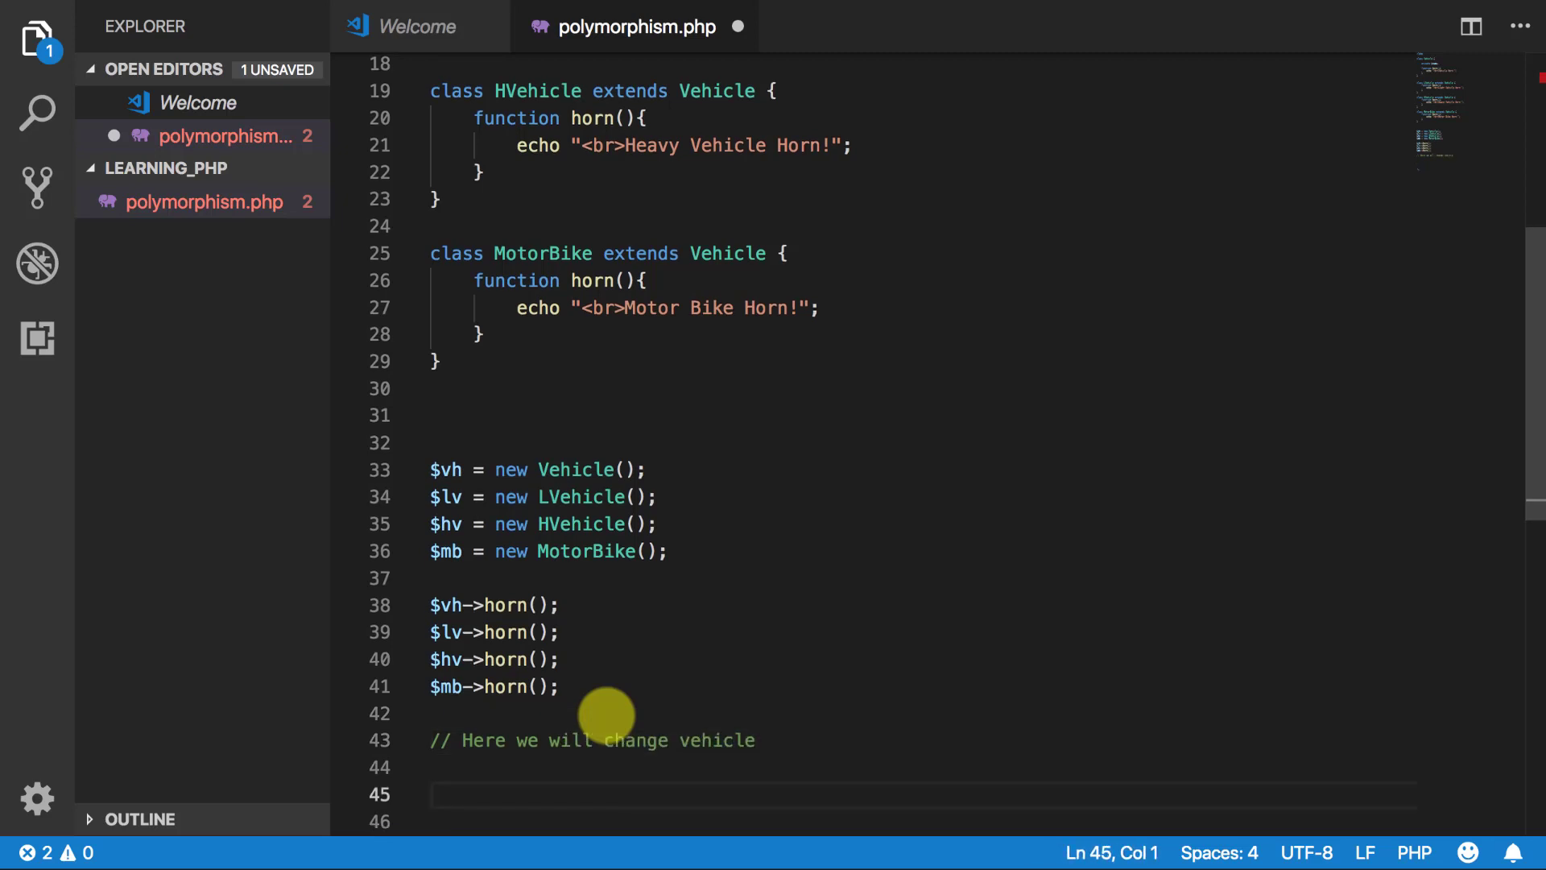
Step: Echo three line breaks, reassign $vh to $lv, check the browser, then change it to $hv
text(echo "<br)
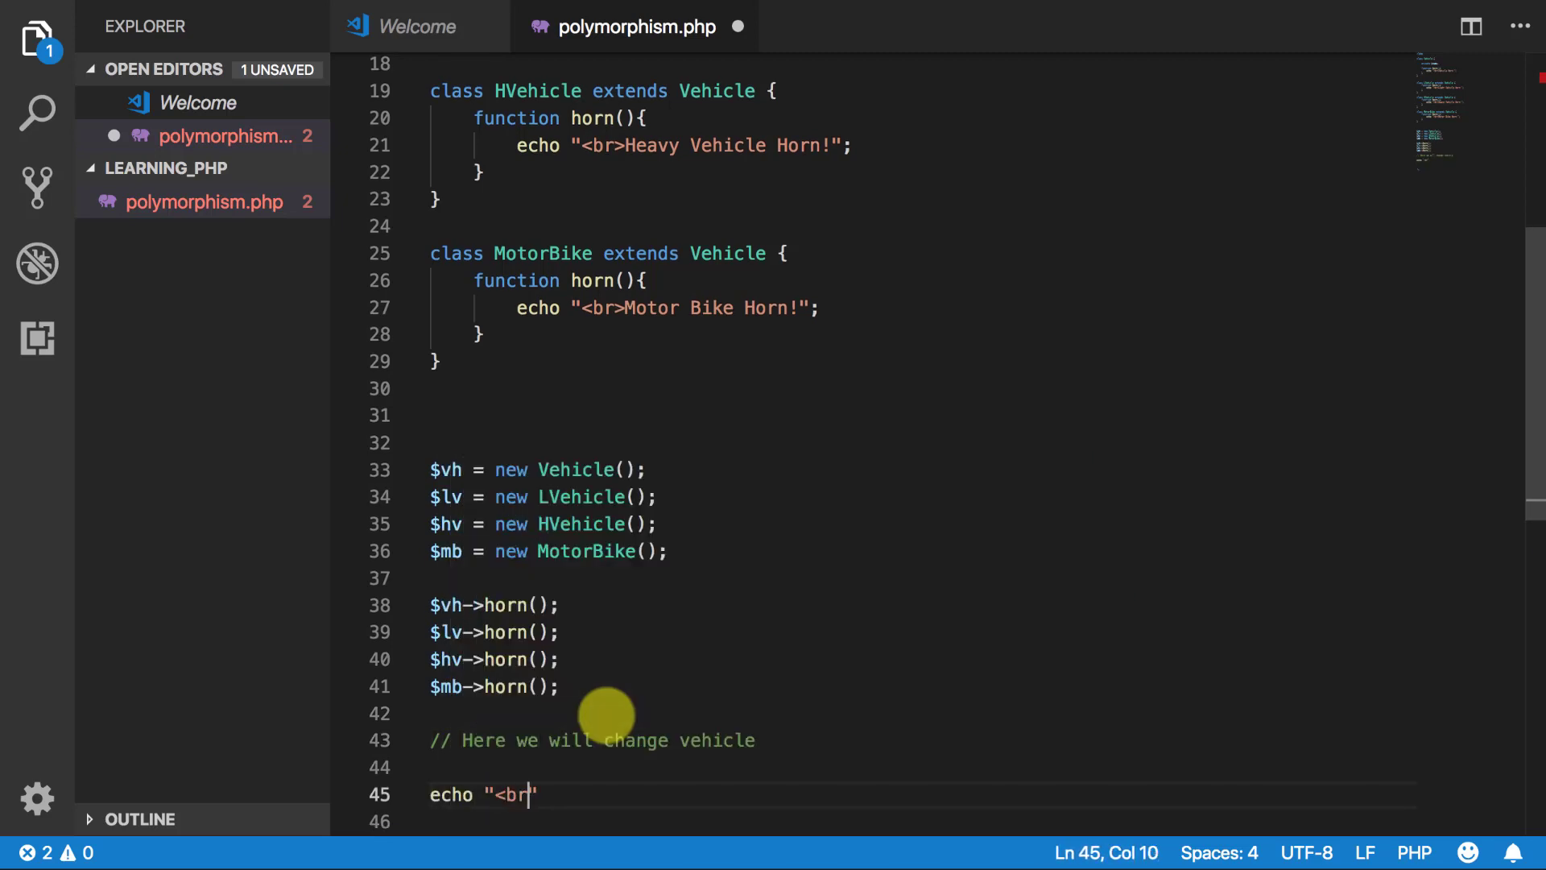
text(><br><br>";)
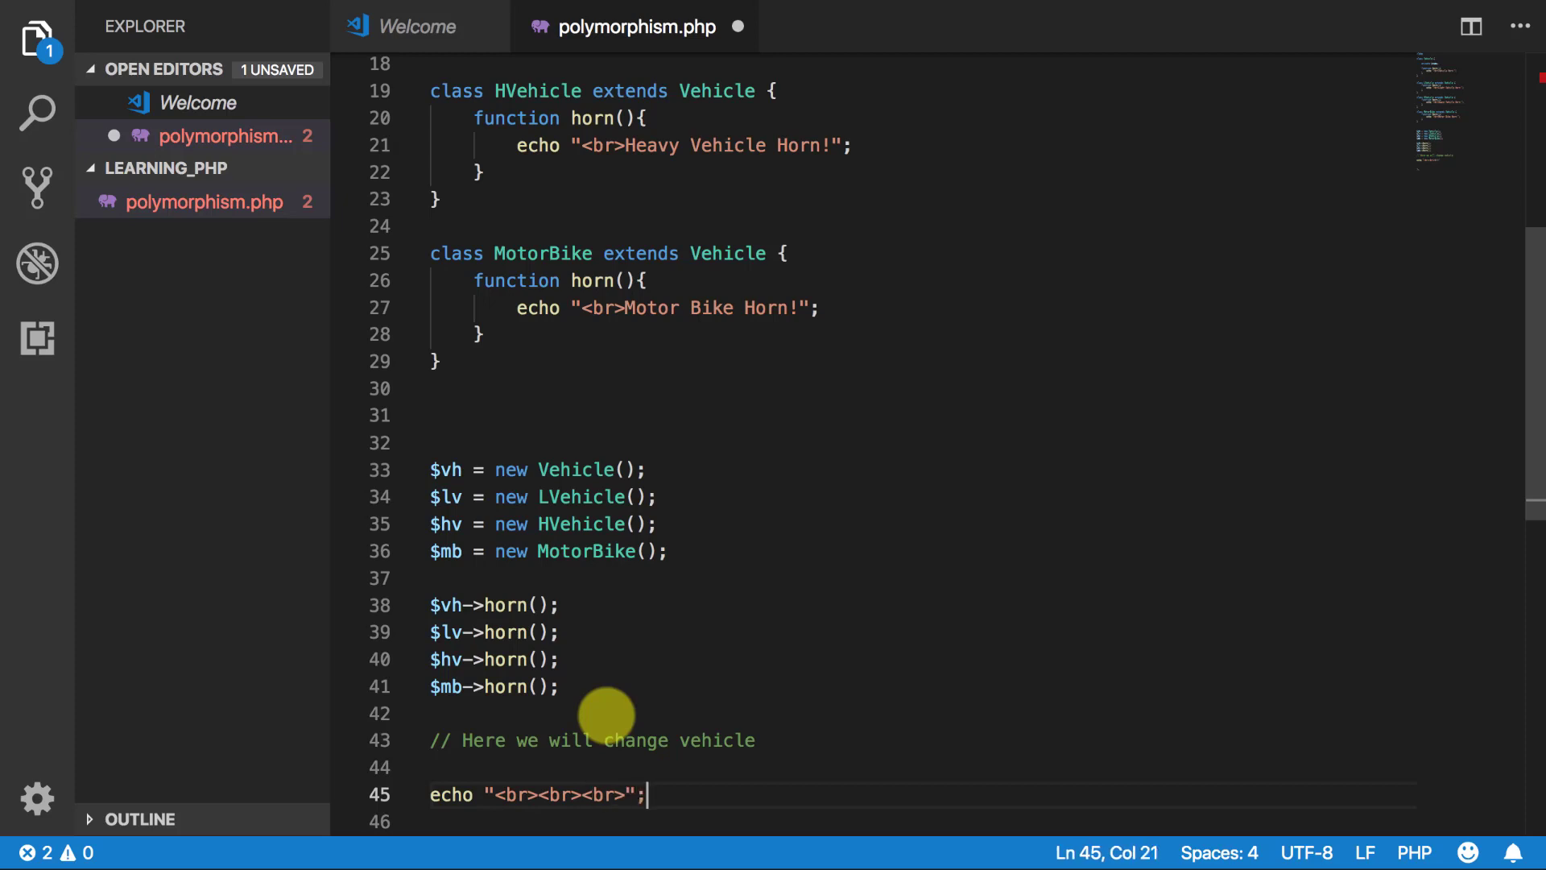
text($vh->horn();)
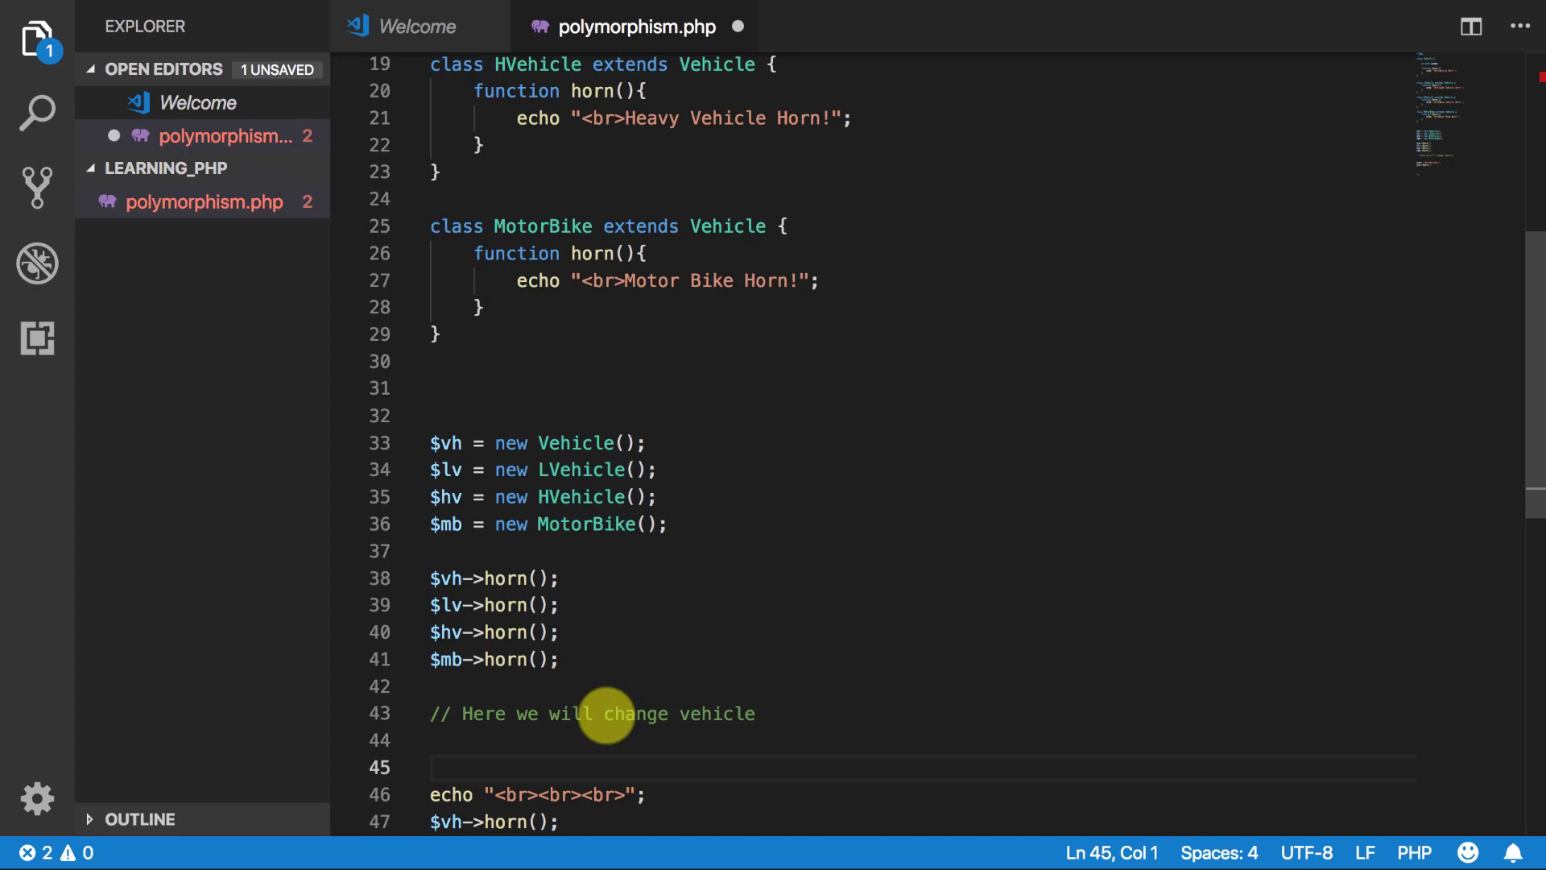
text($vh =)
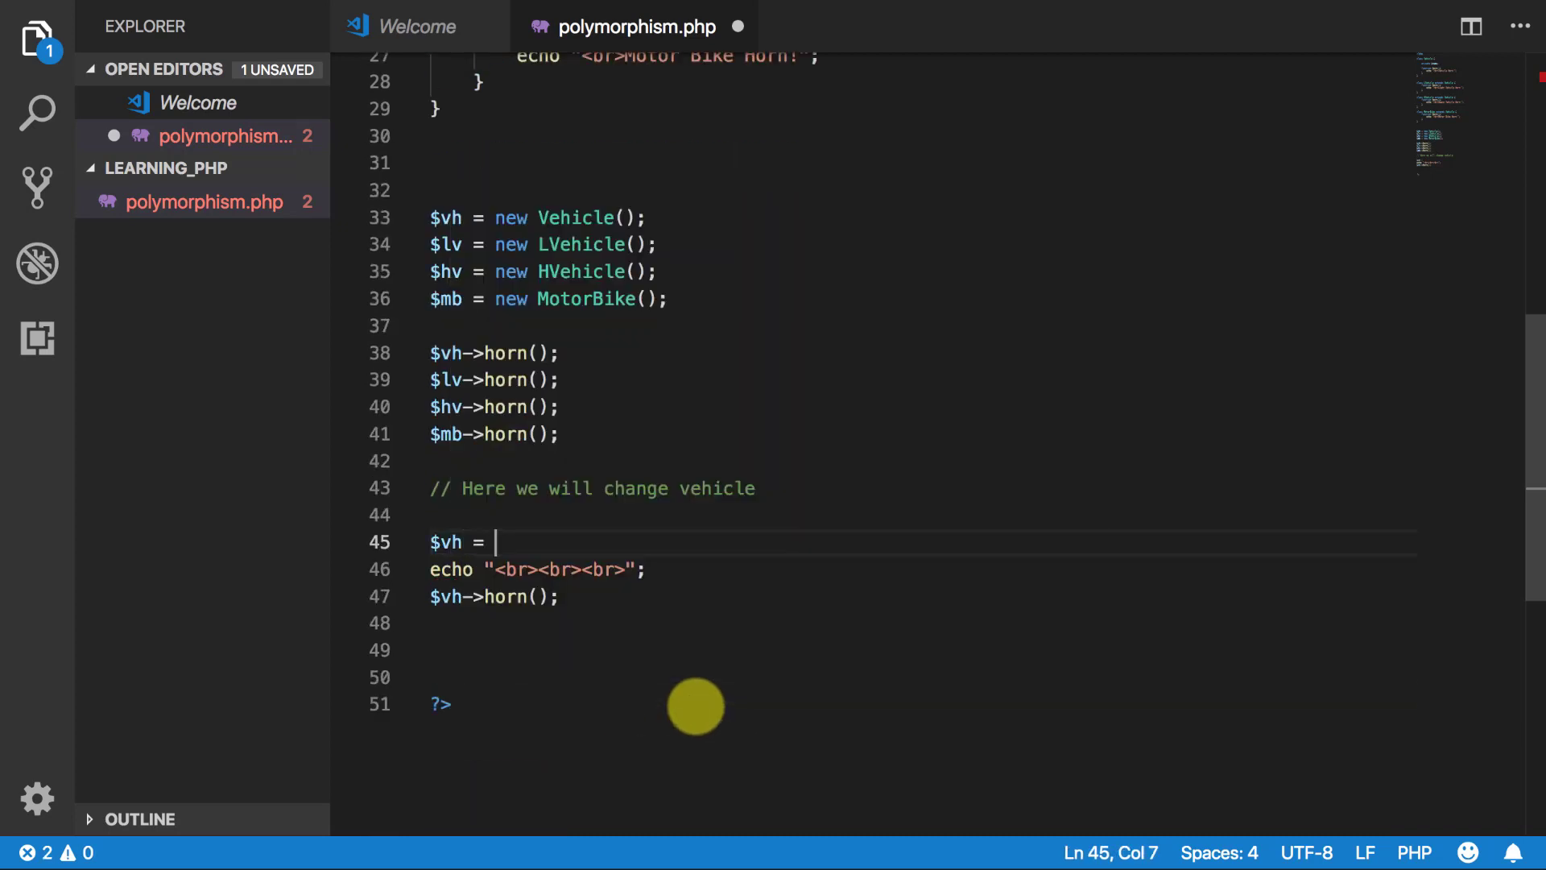
text($lv;)
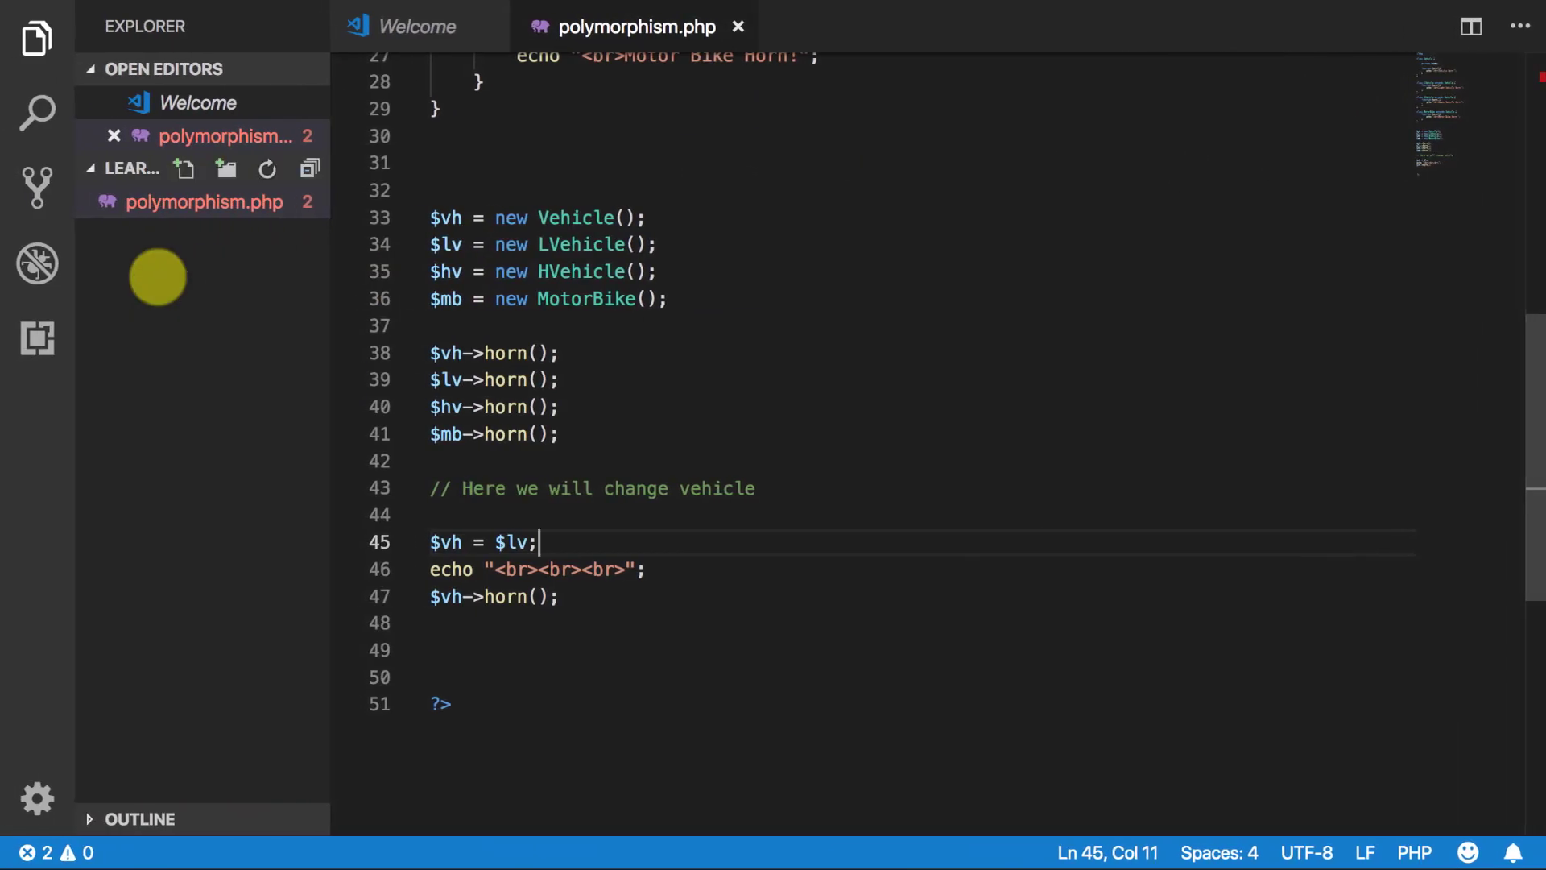
text(hv)
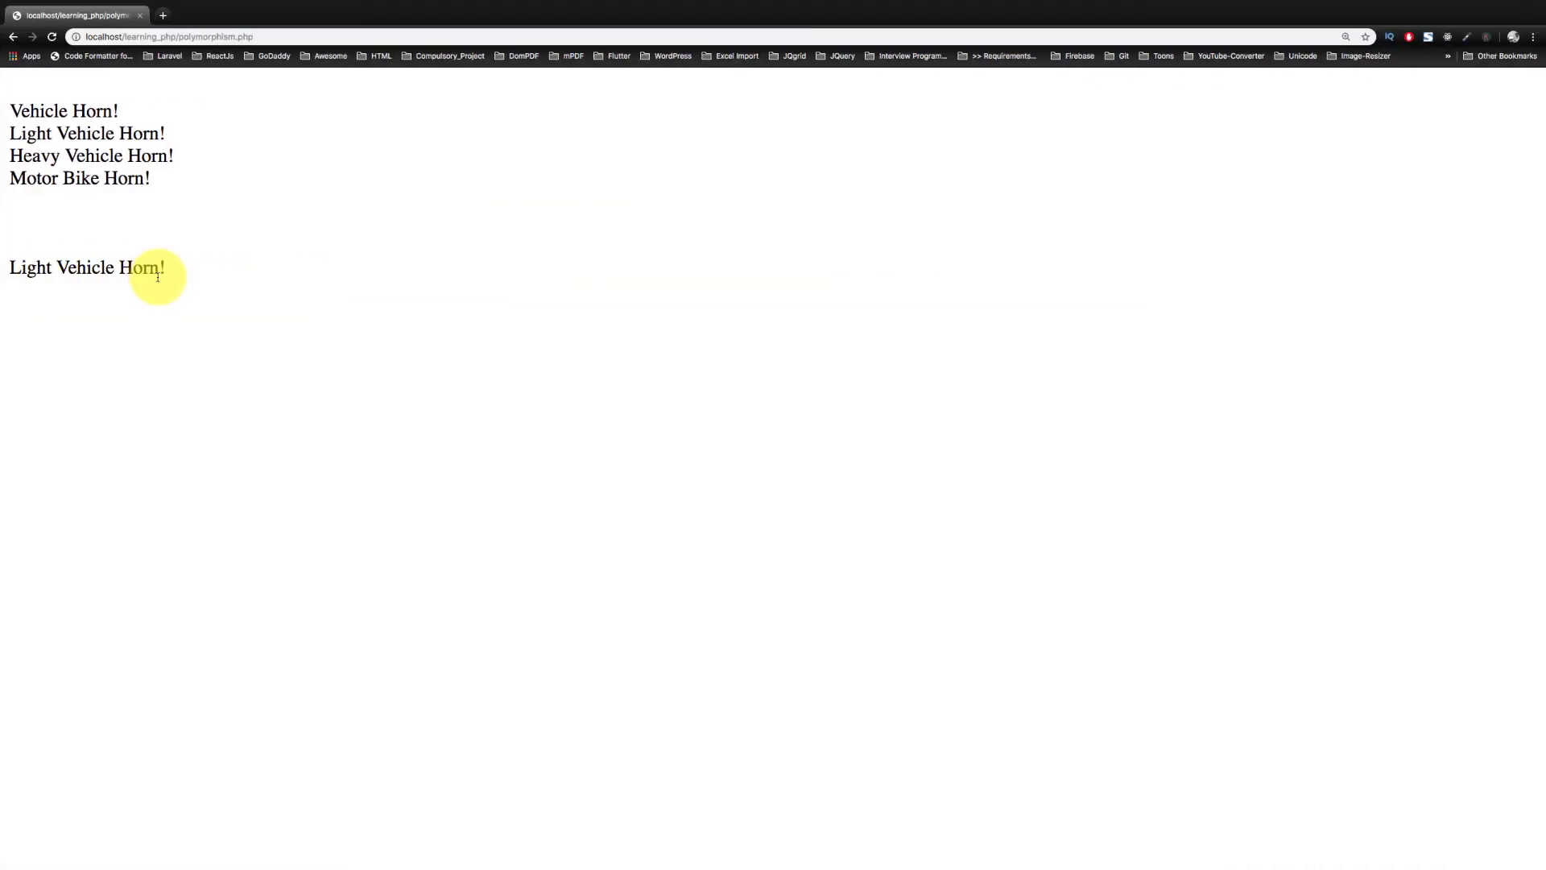
click(50, 36)
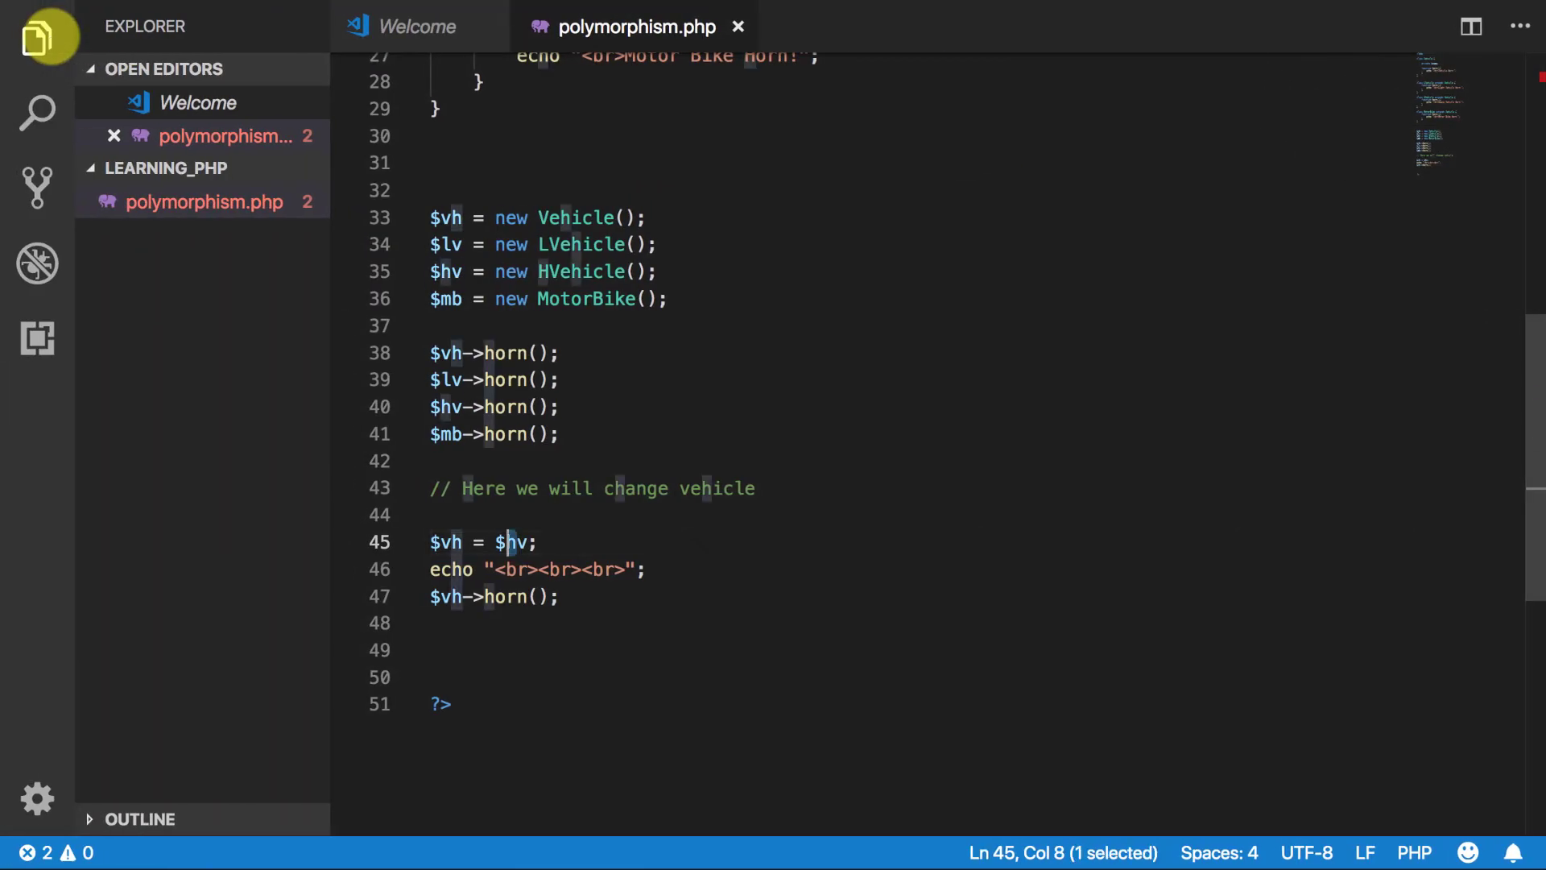
Step: Change line 45 so the reassignment reads $vh = $mb;
text(mb)
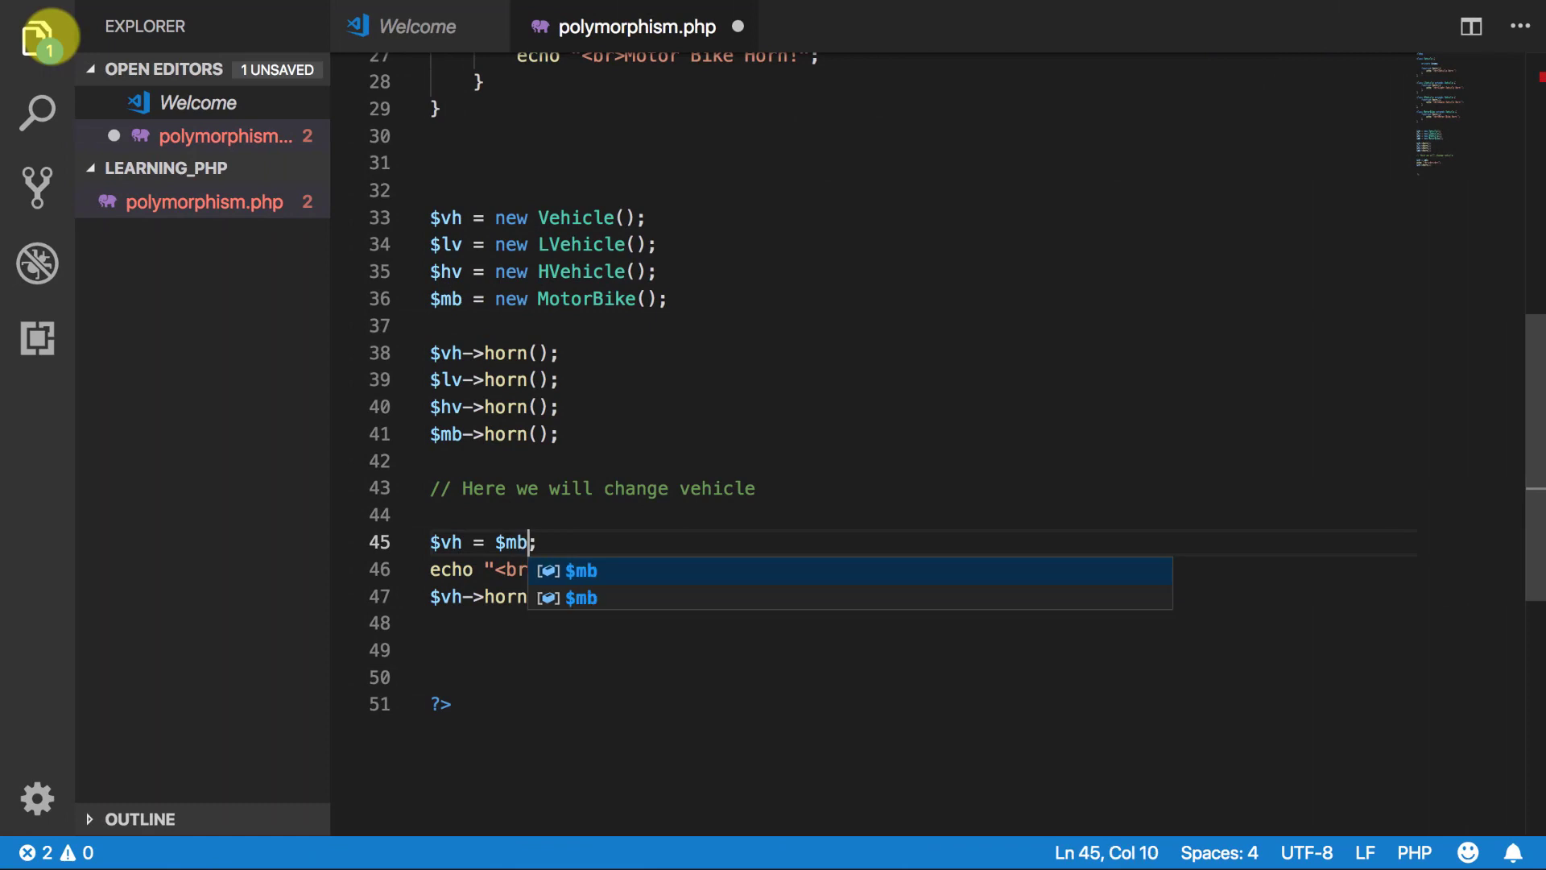